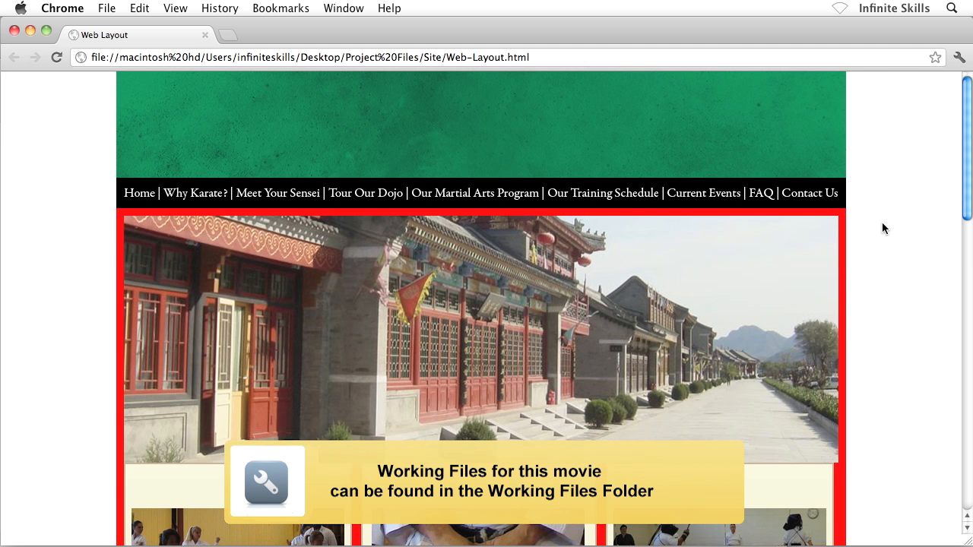
Bring up the #Master rule's CSS Rule definition showing red background, 960px width, 1845px height
scroll(down, 3)
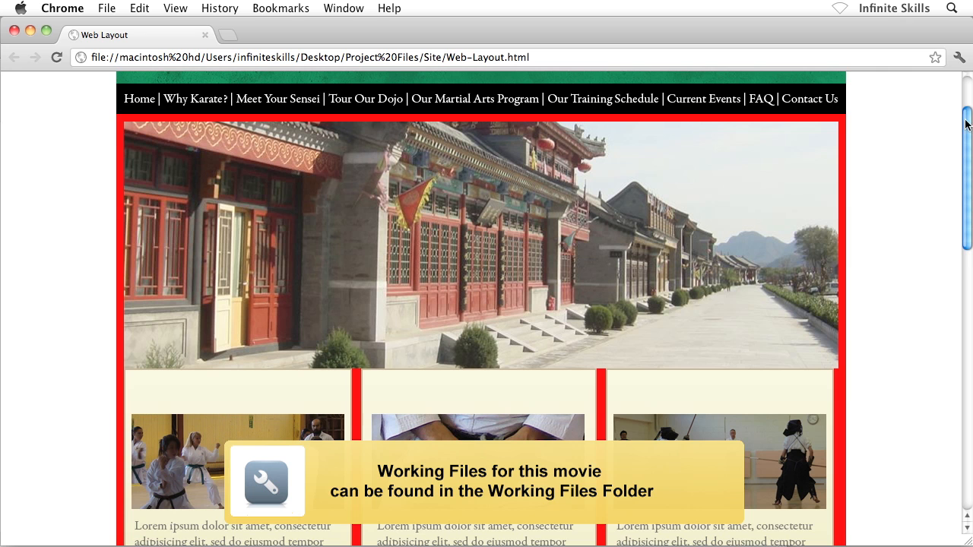
scroll(down, 3)
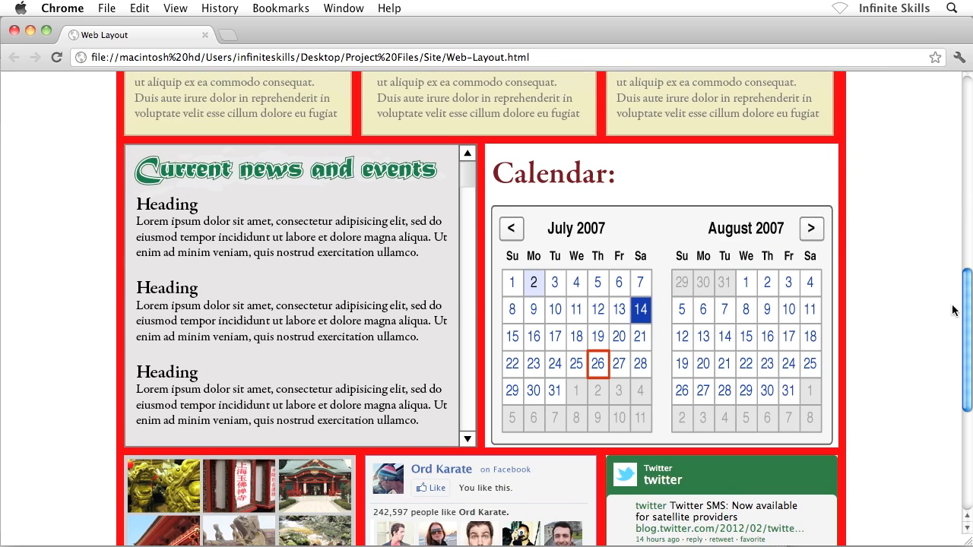
scroll(down, 3)
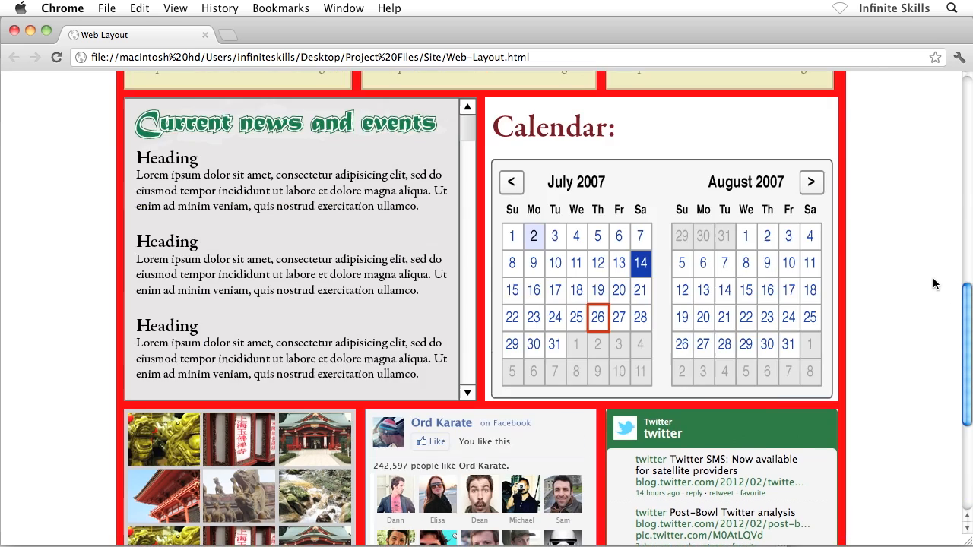
scroll(up, 3)
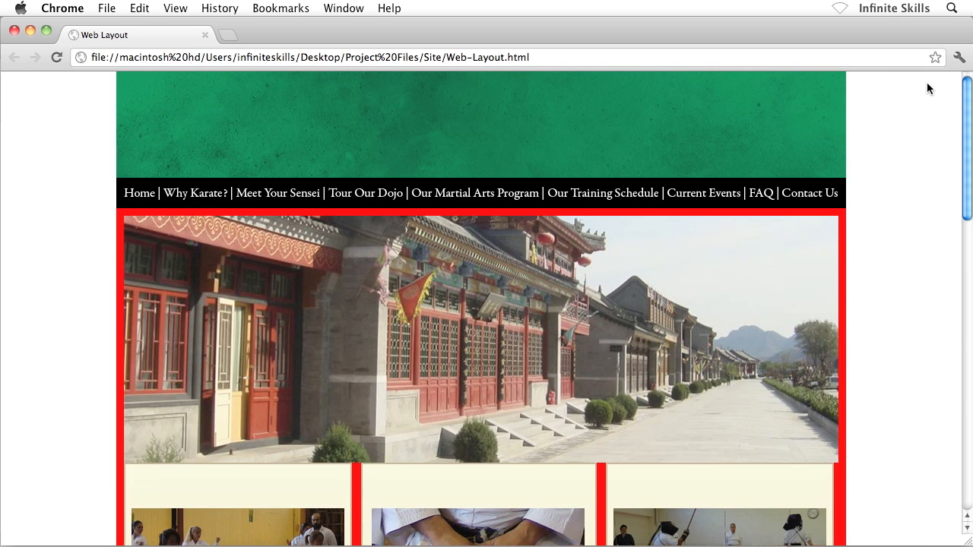
mouse_move(671, 150)
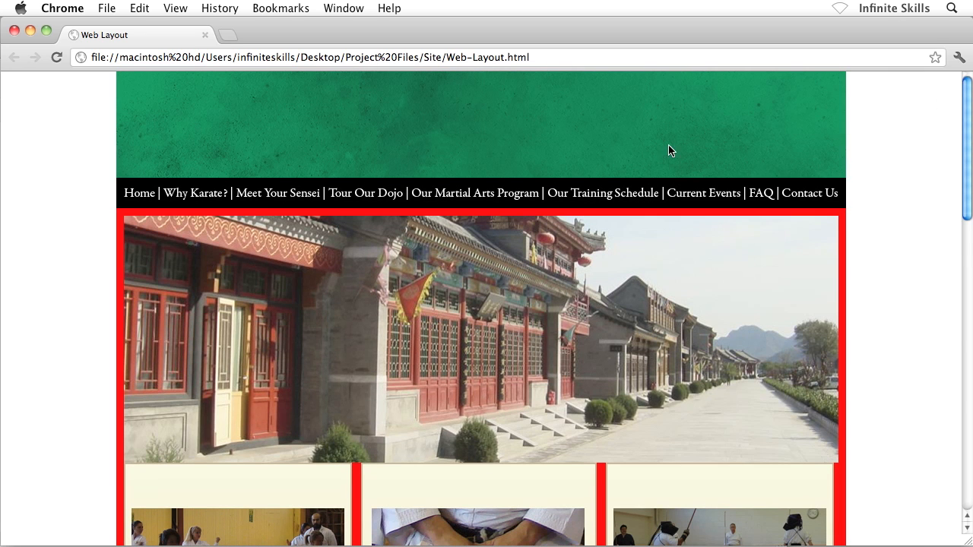
mouse_move(195, 125)
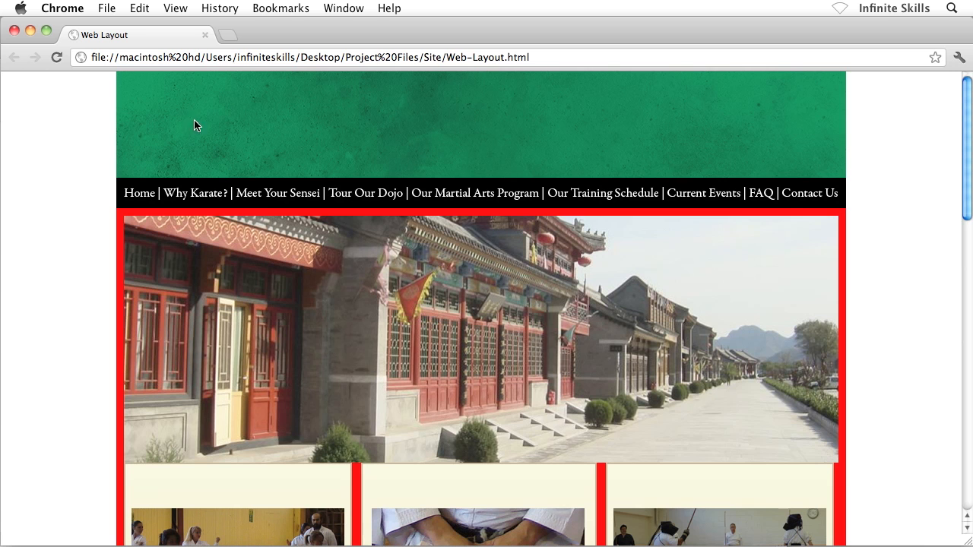
mouse_move(438, 492)
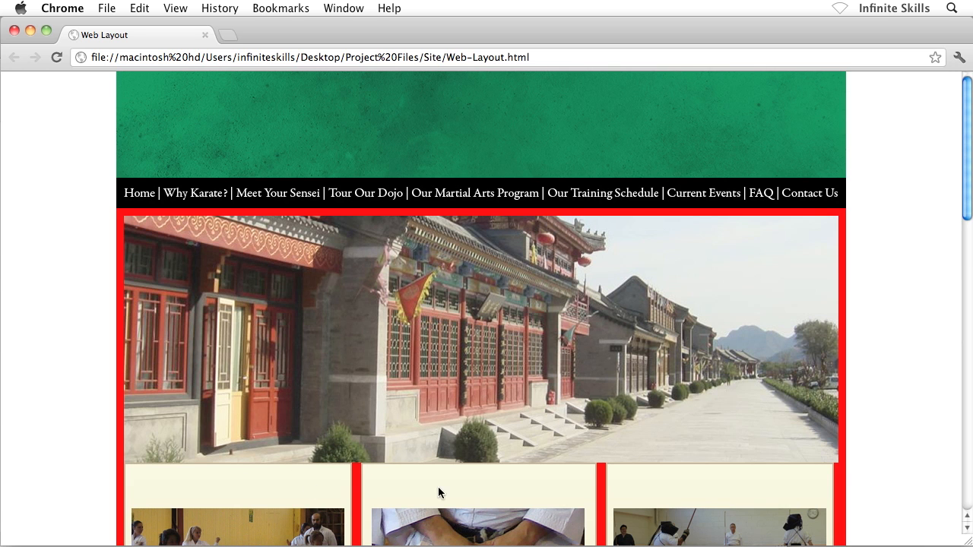
mouse_move(958, 197)
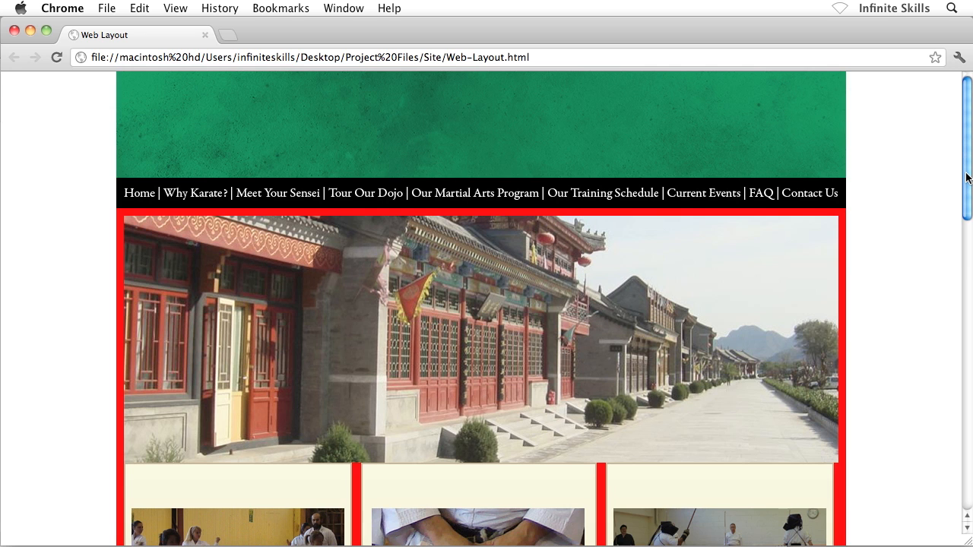
scroll(down, 3)
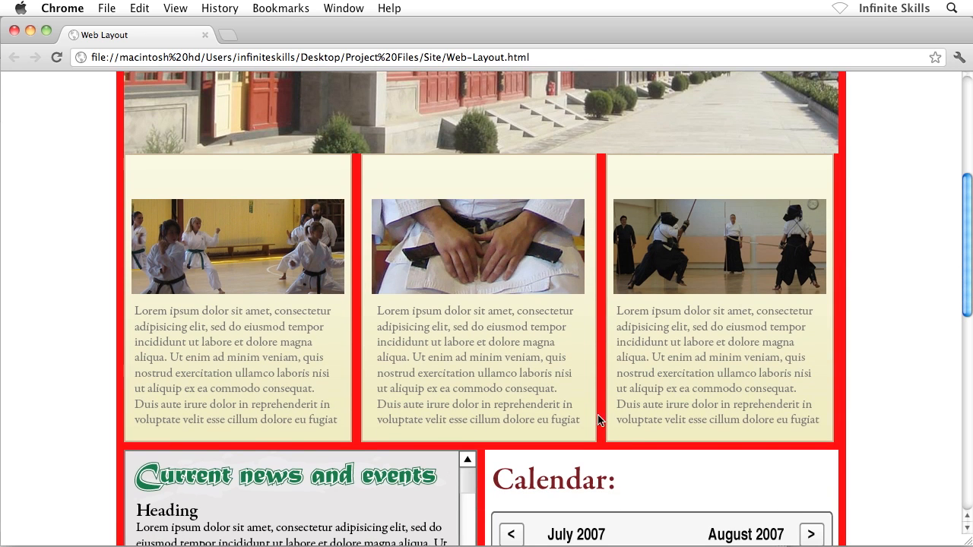
mouse_move(846, 232)
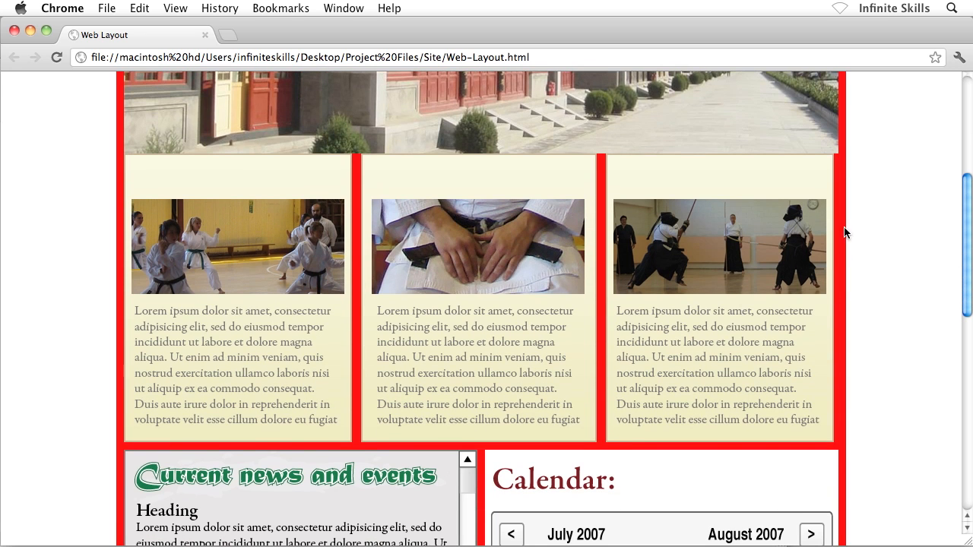
mouse_move(967, 211)
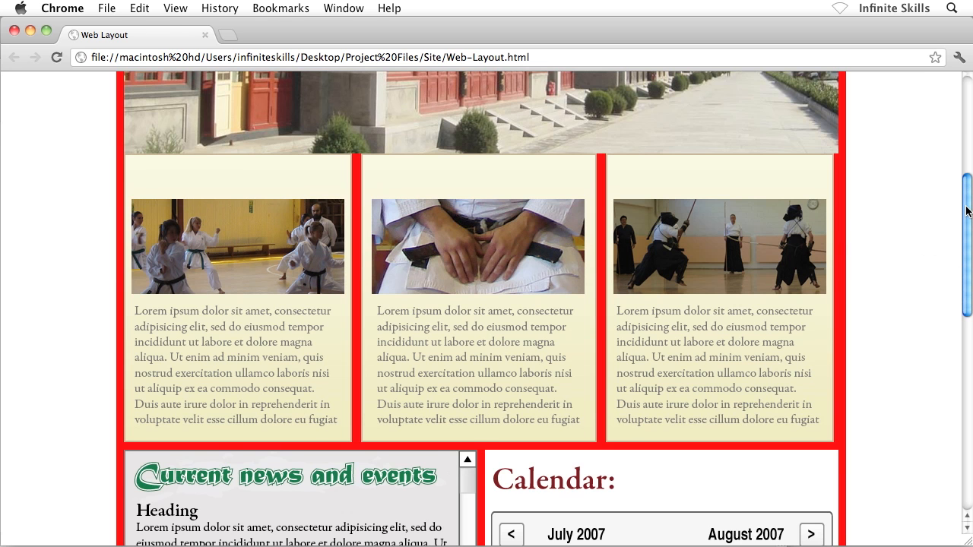
scroll(down, 3)
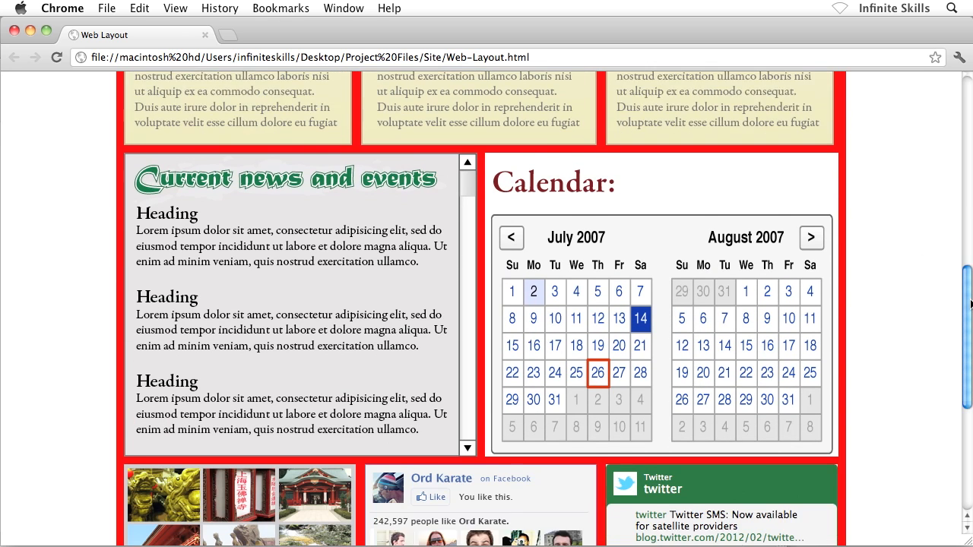
scroll(down, 3)
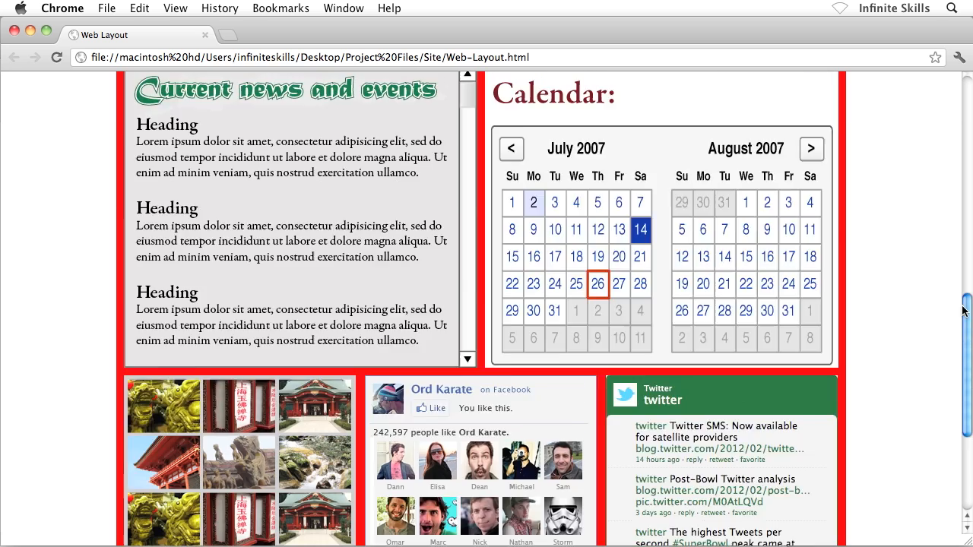
scroll(up, 3)
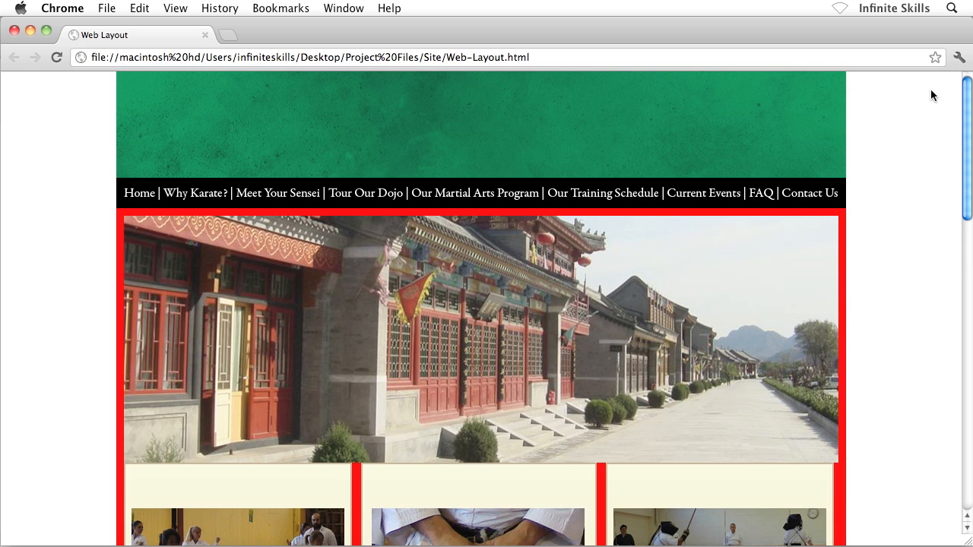
mouse_move(880, 192)
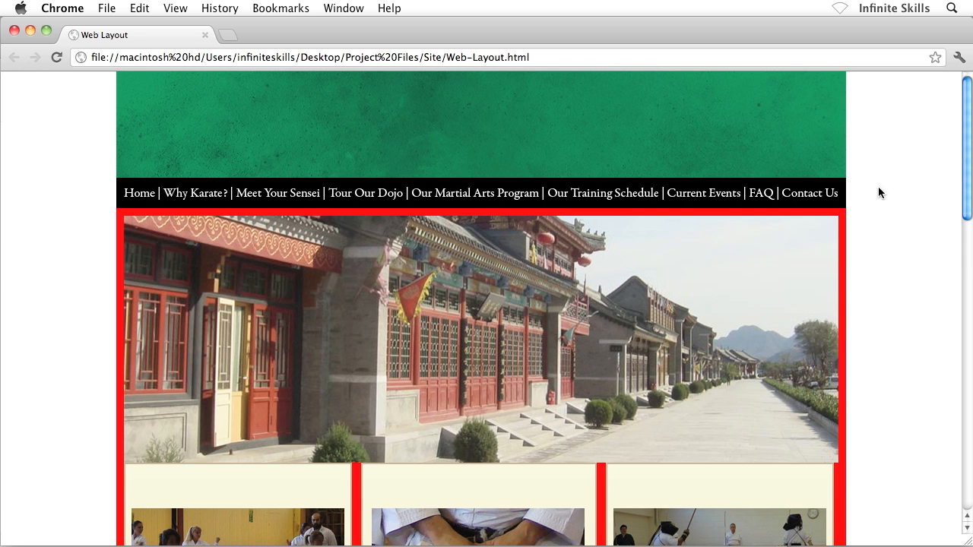
mouse_move(882, 321)
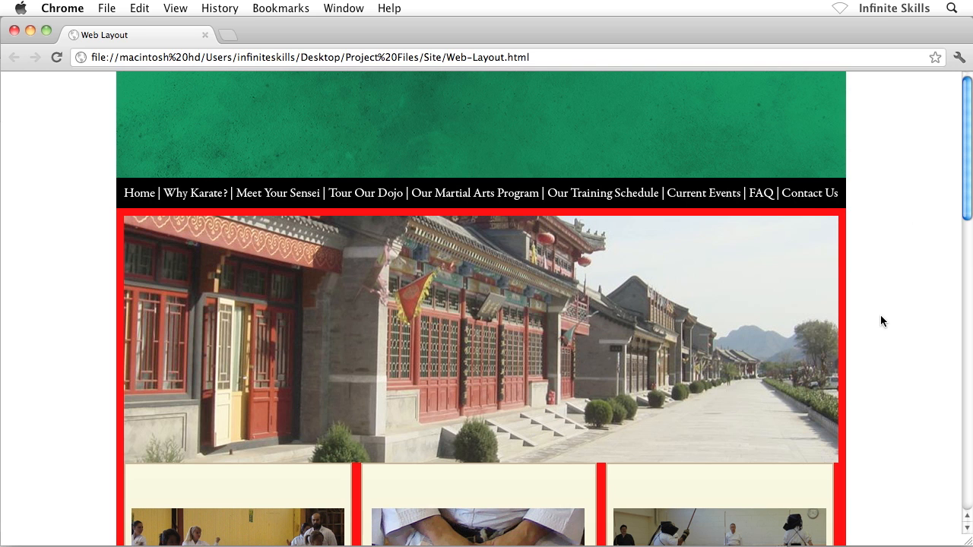
mouse_move(842, 259)
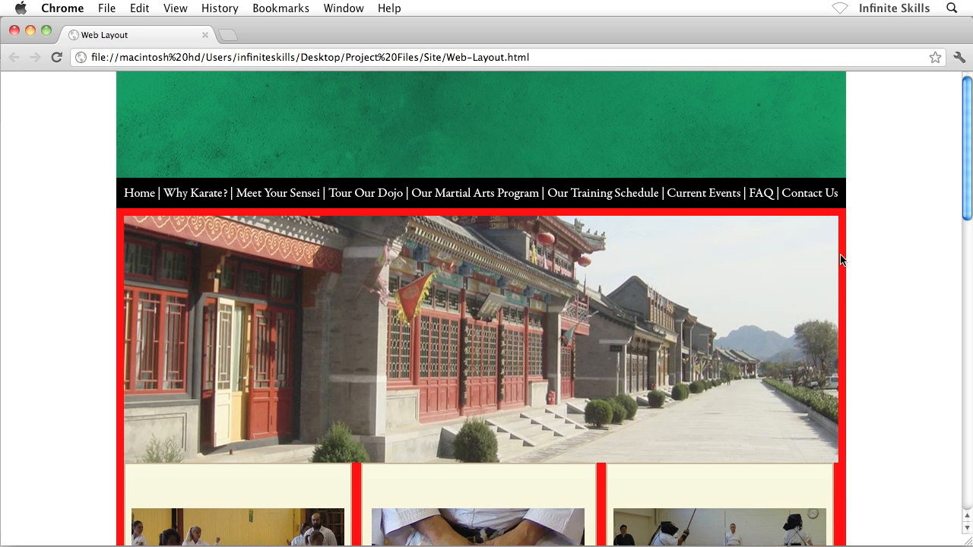
mouse_move(842, 307)
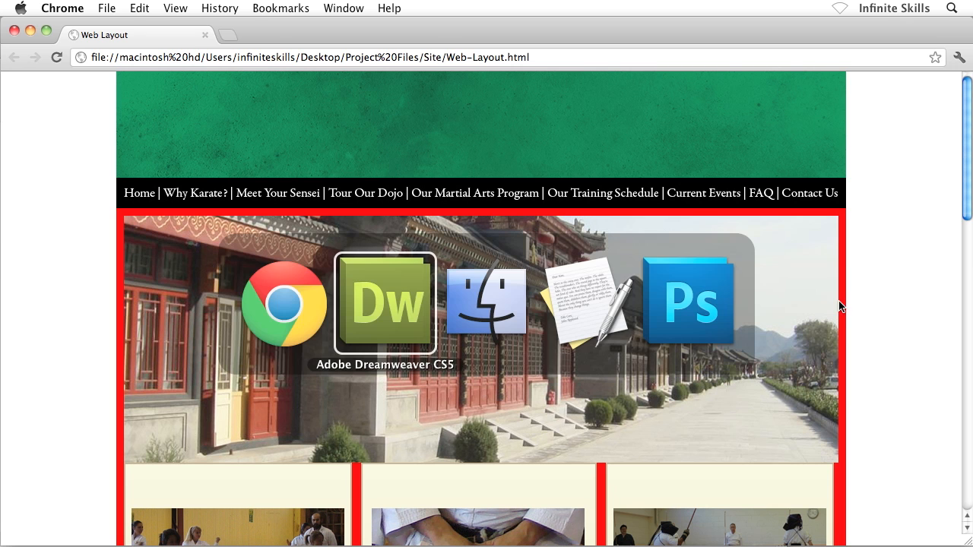
click(385, 302)
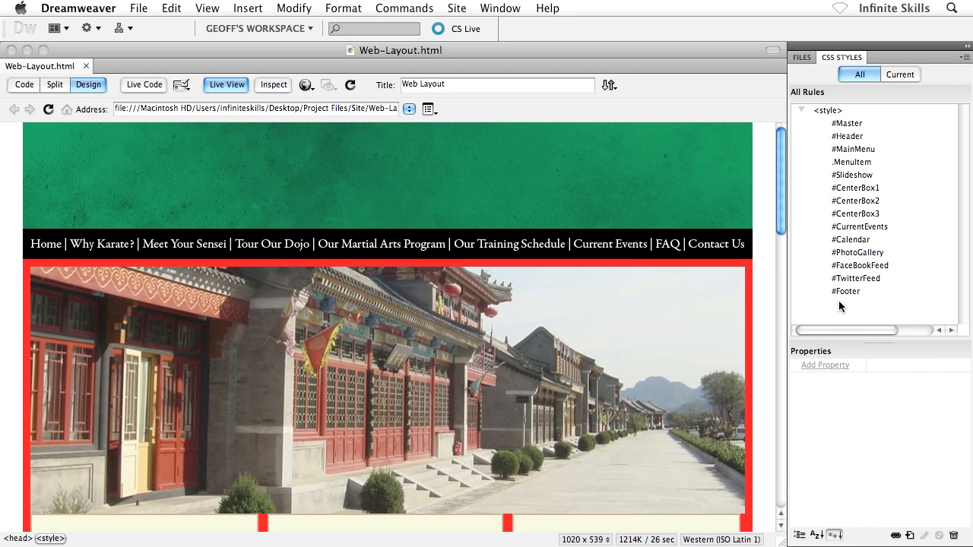
mouse_move(841, 128)
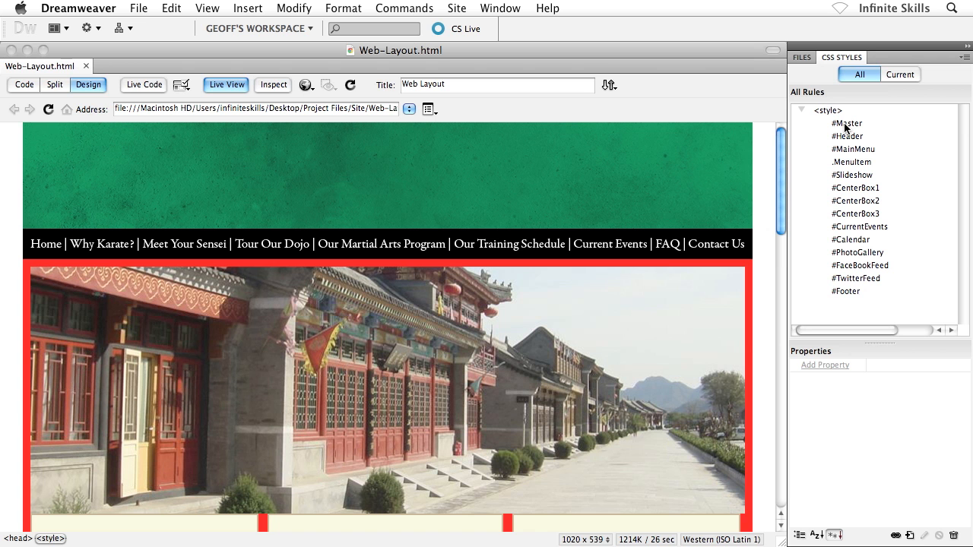
click(849, 123)
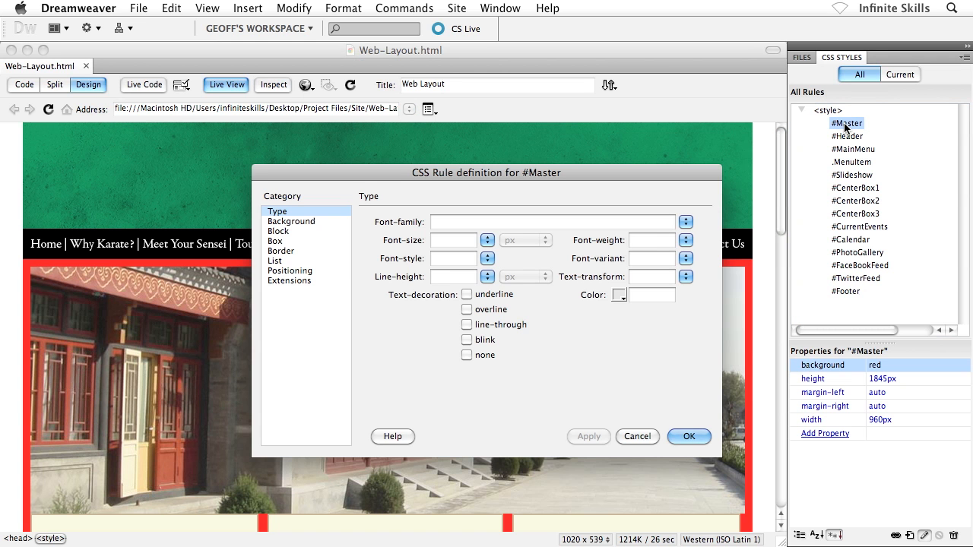
mouse_move(622, 213)
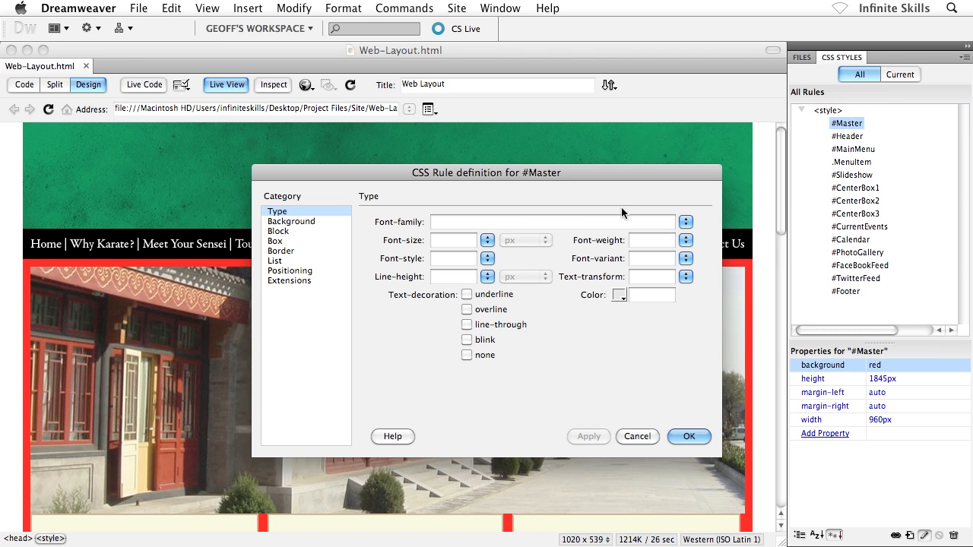
mouse_move(379, 196)
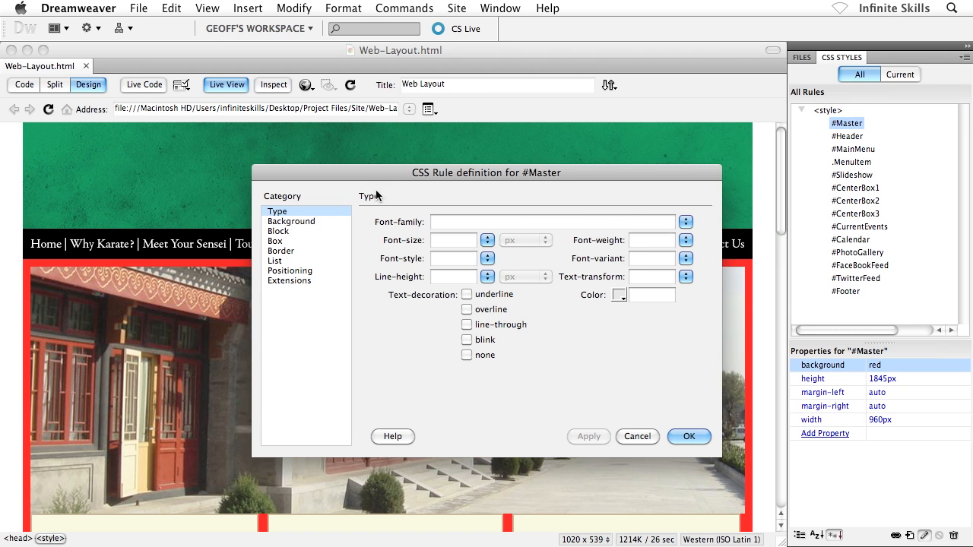
mouse_move(281, 228)
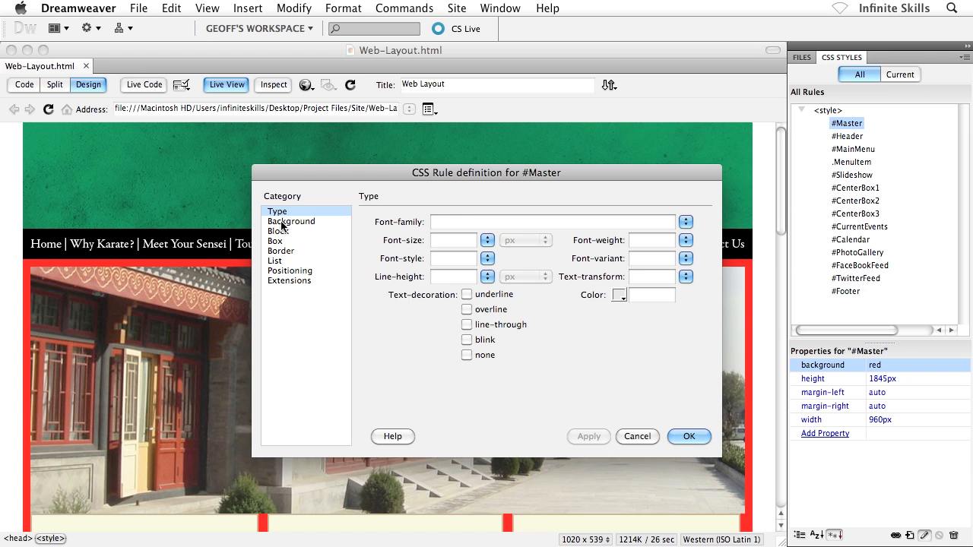
Set the #Master rule's Background-color to #FFF instead of red
click(291, 222)
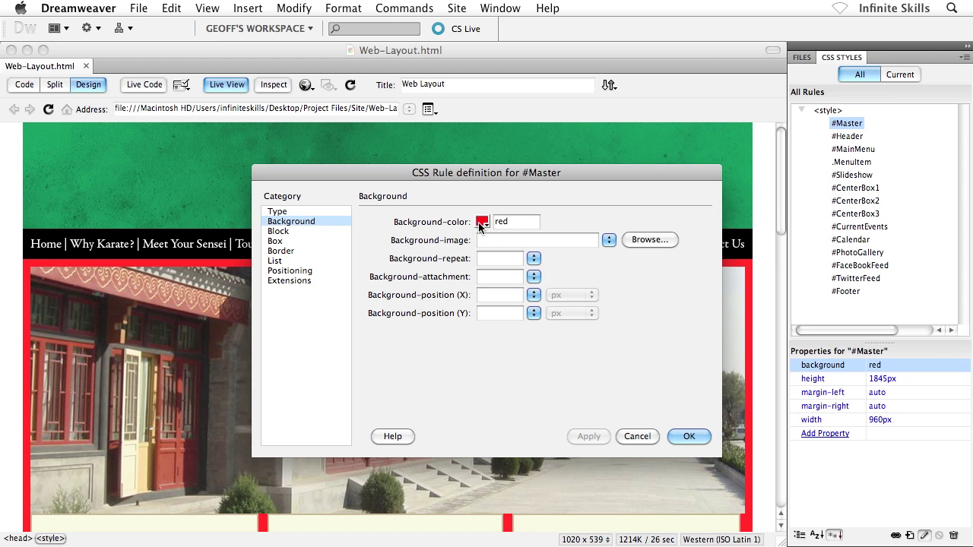
click(481, 222)
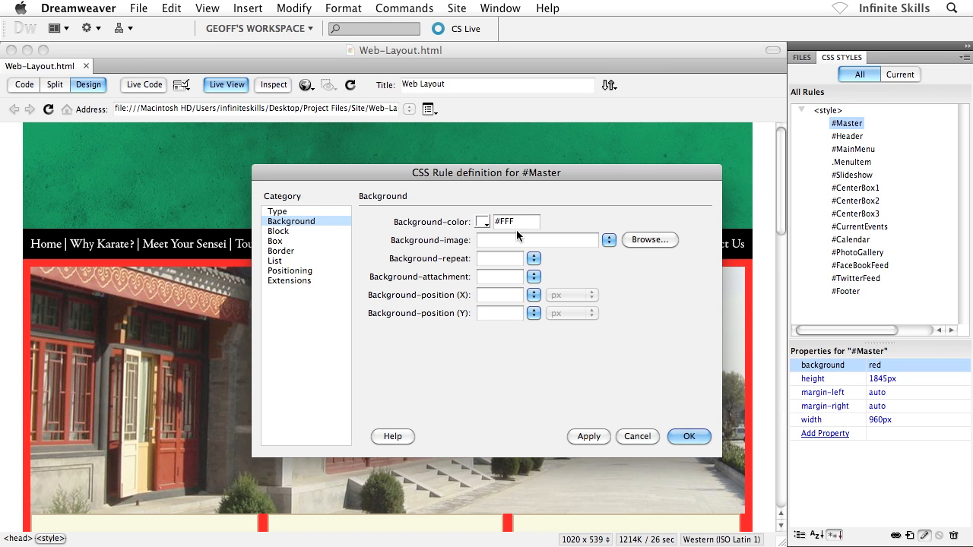
mouse_move(401, 250)
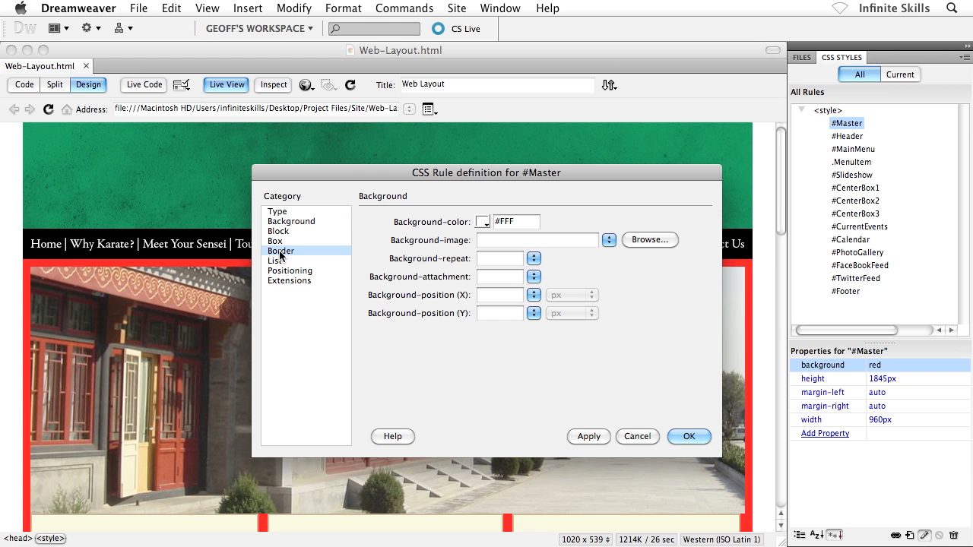
Allow separate border style, width and colour per side for #Master
click(280, 251)
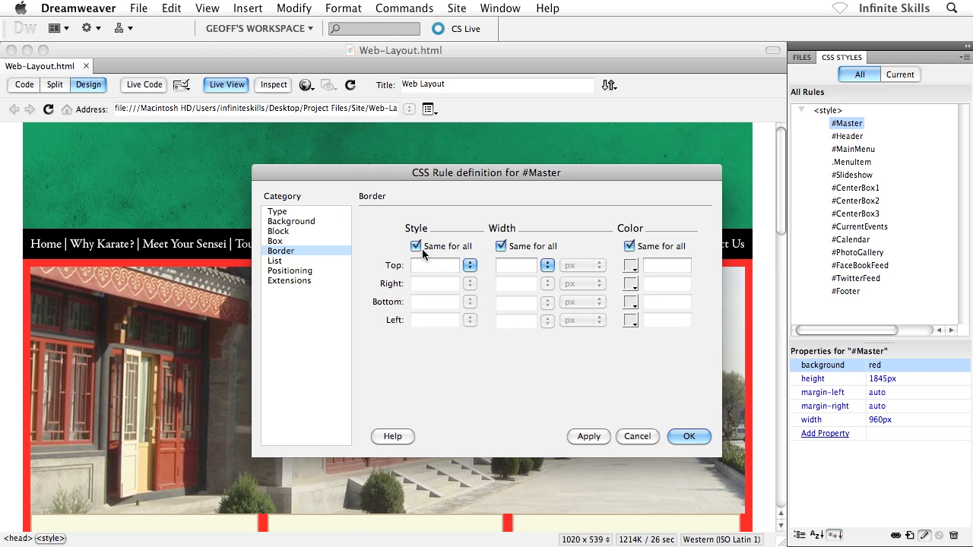
click(417, 246)
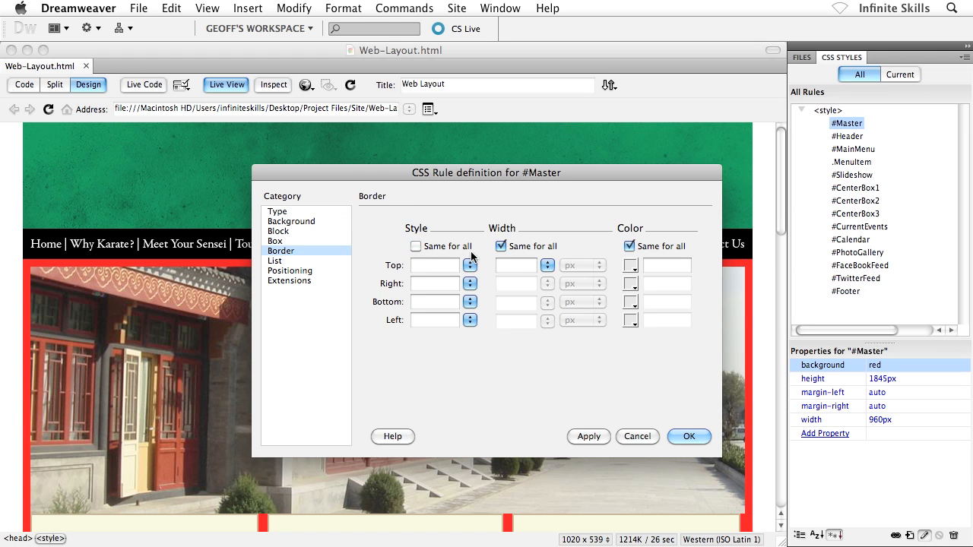
click(502, 246)
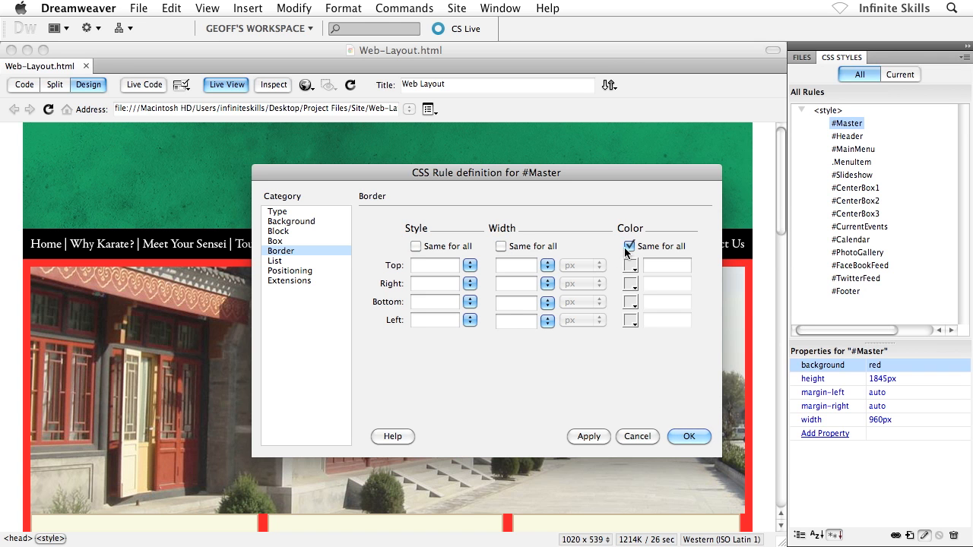
click(629, 246)
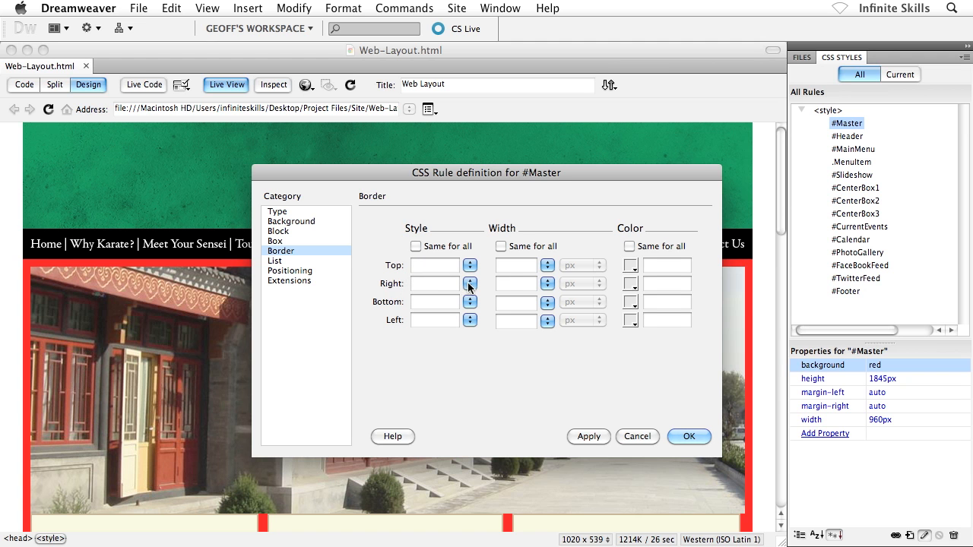
Give #Master solid 1 px #CCC right and left borders and apply the rule
click(469, 284)
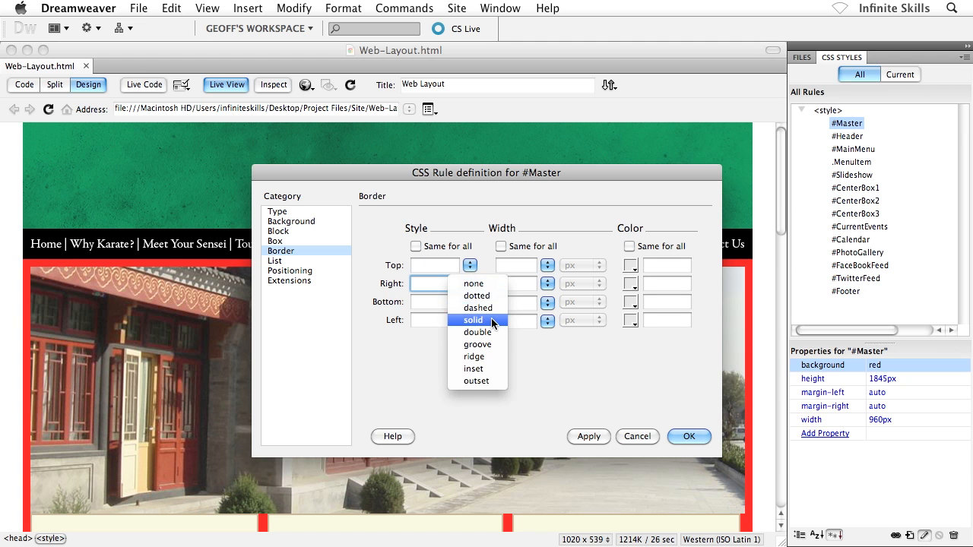
click(473, 320)
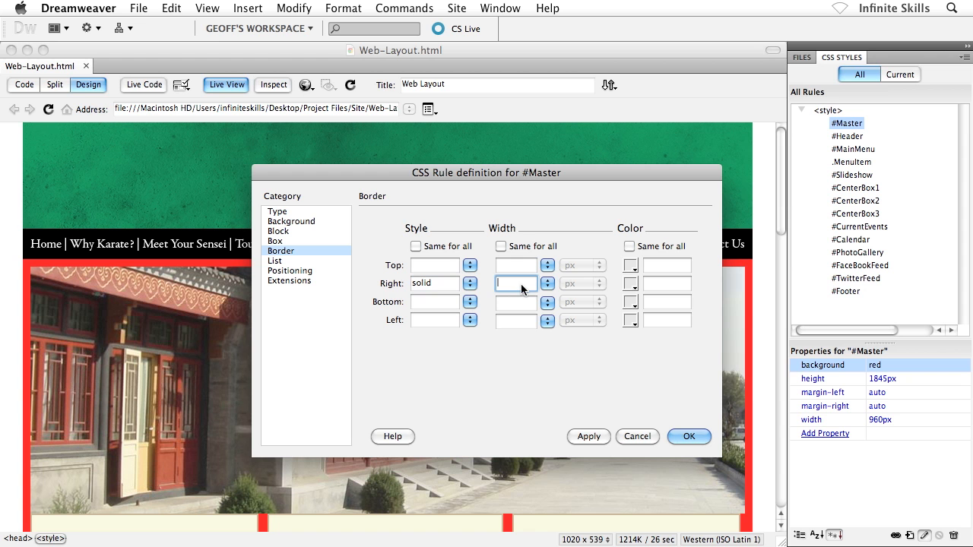
text(1)
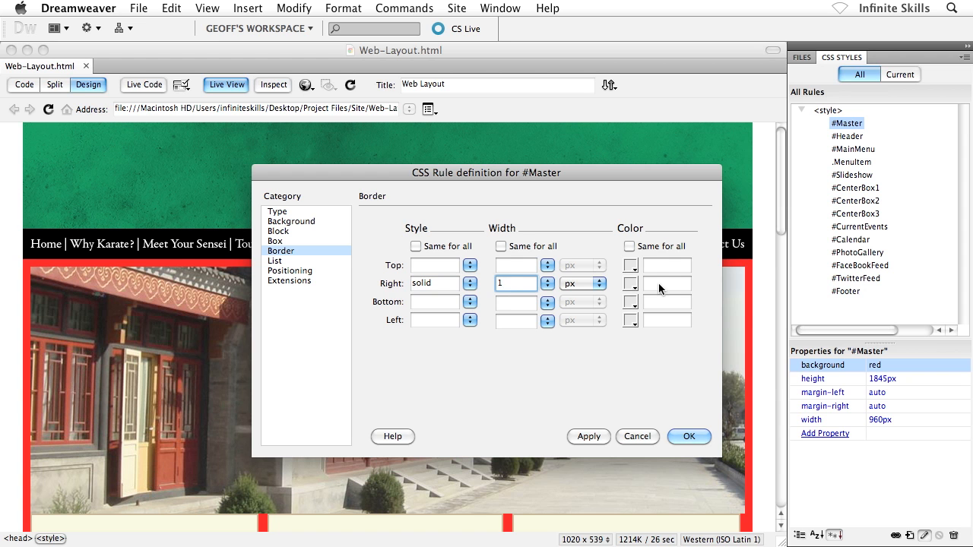
click(630, 284)
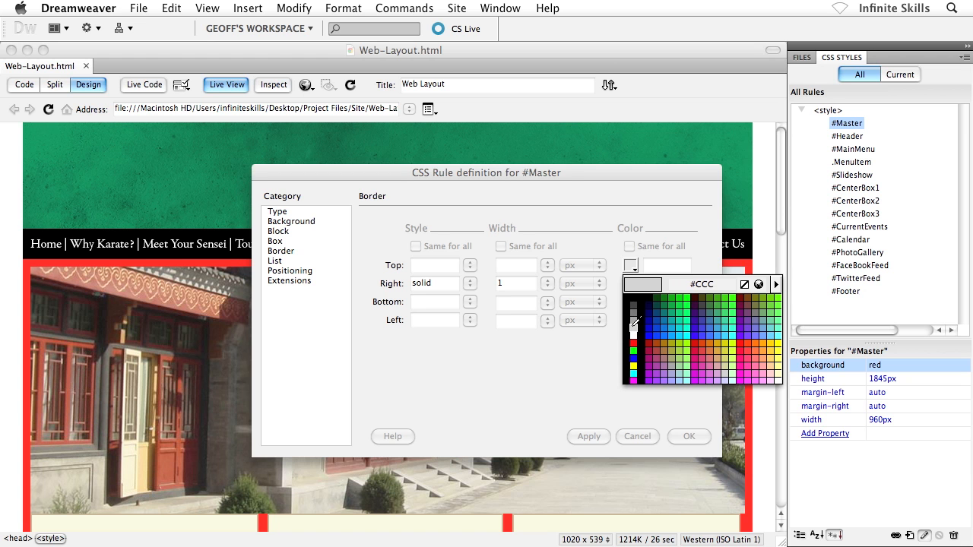
click(631, 320)
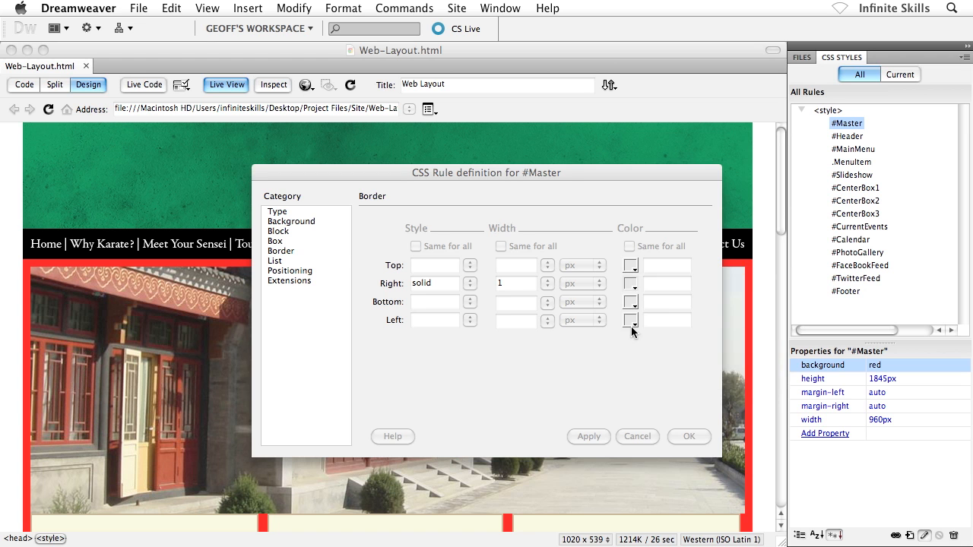
text(#CCC)
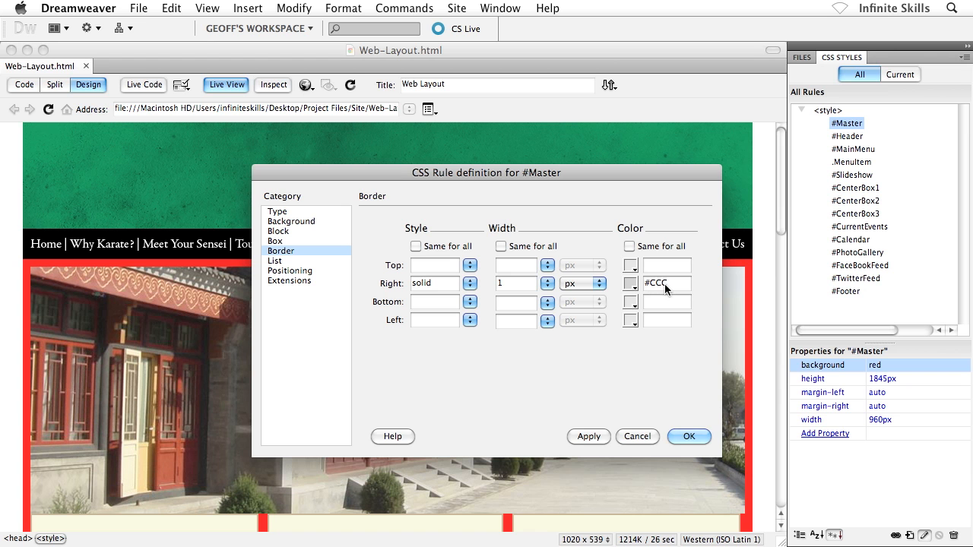
mouse_move(471, 314)
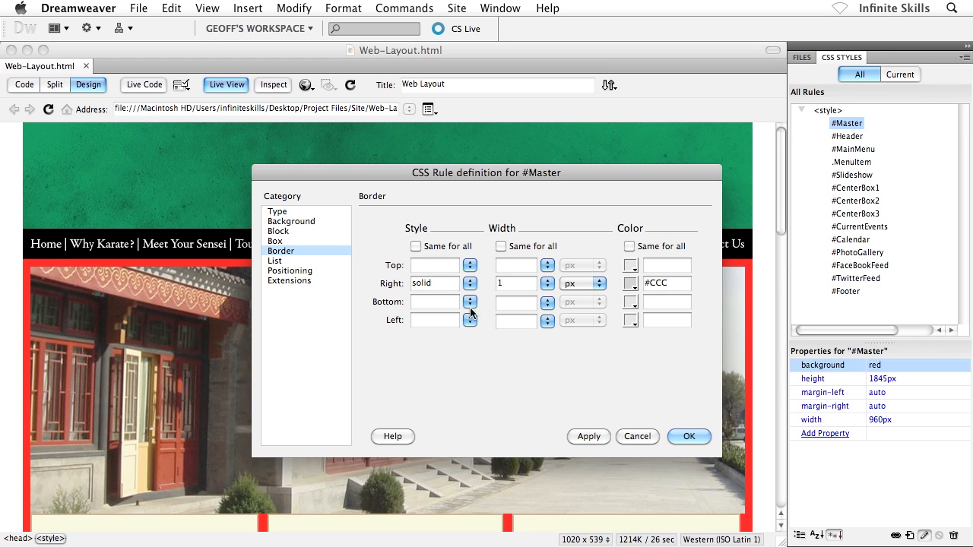
click(469, 319)
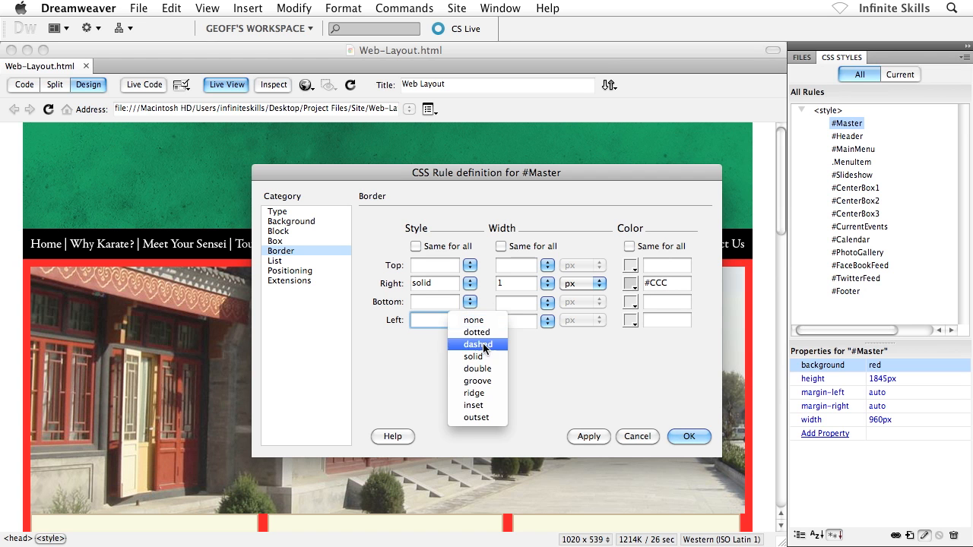
click(471, 355)
text(1)
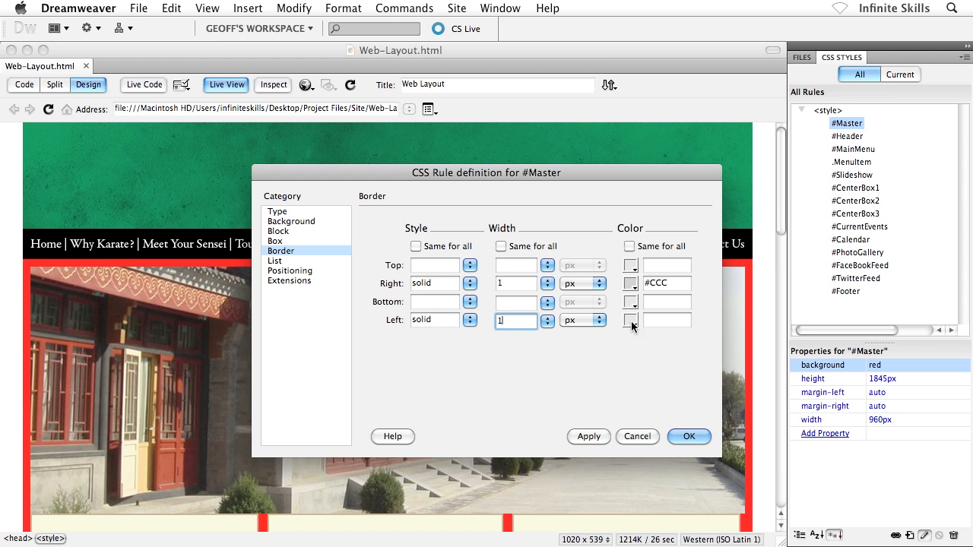
click(630, 319)
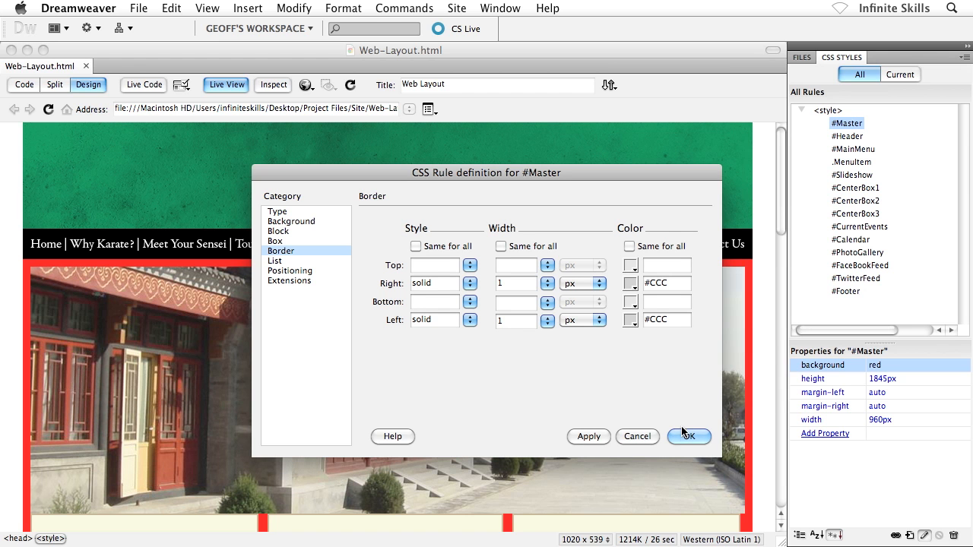
click(687, 435)
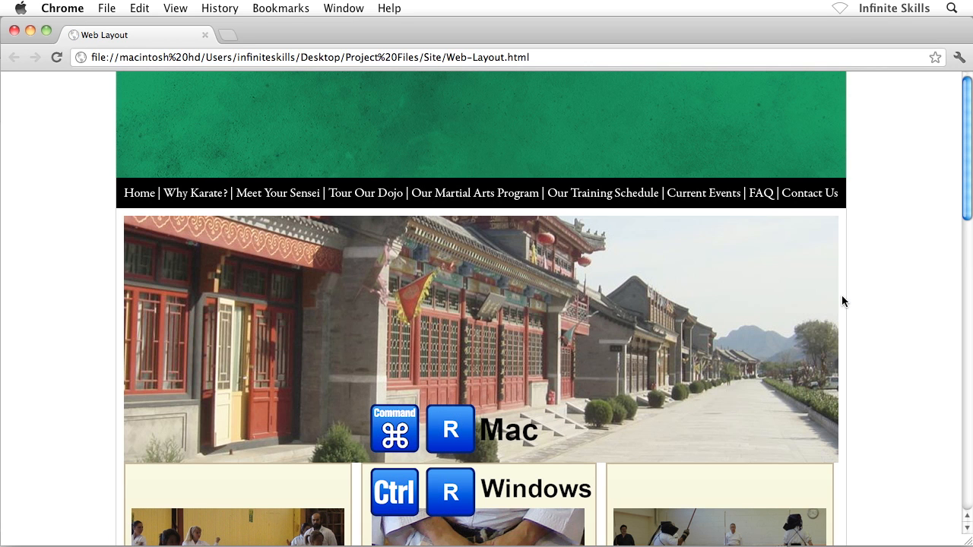
mouse_move(848, 298)
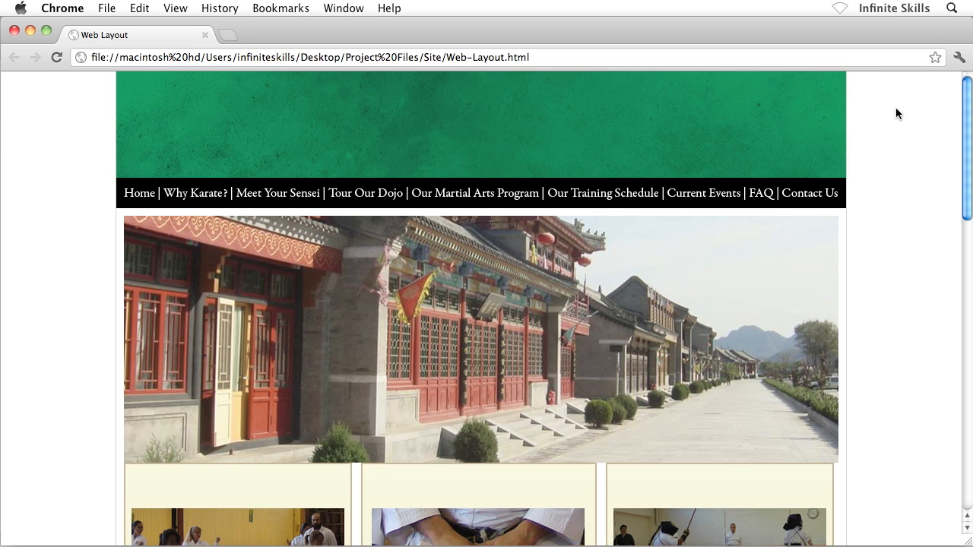
mouse_move(620, 341)
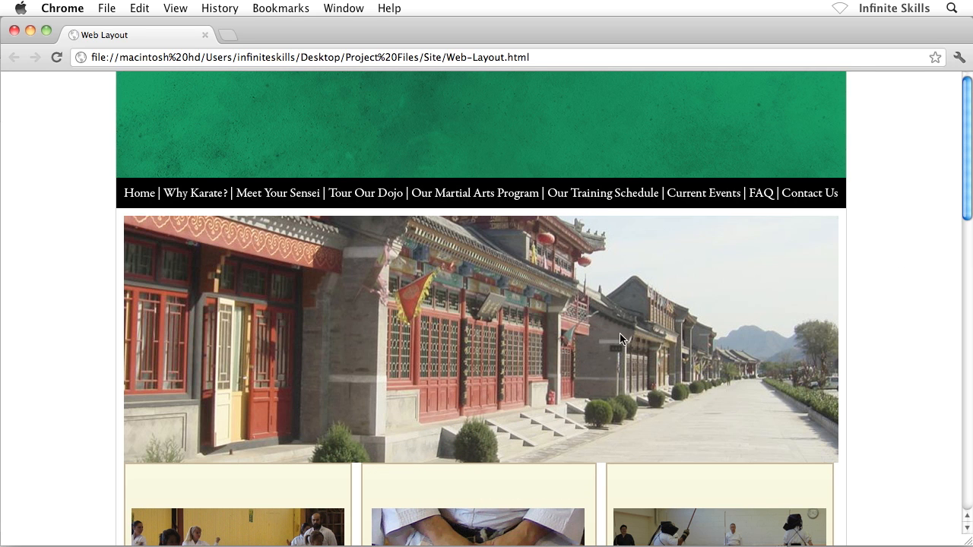
mouse_move(544, 320)
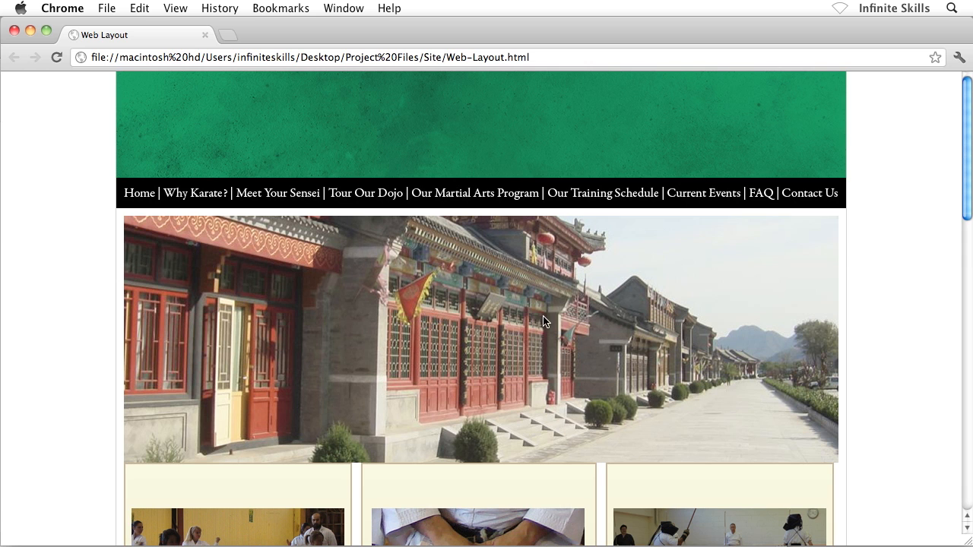
mouse_move(848, 280)
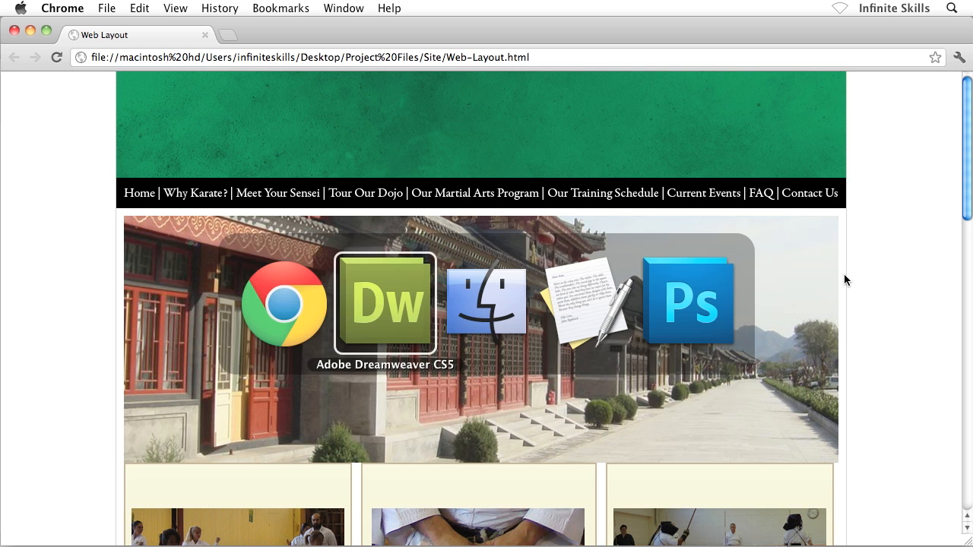
Return to Dreamweaver and show the page's source code
click(385, 301)
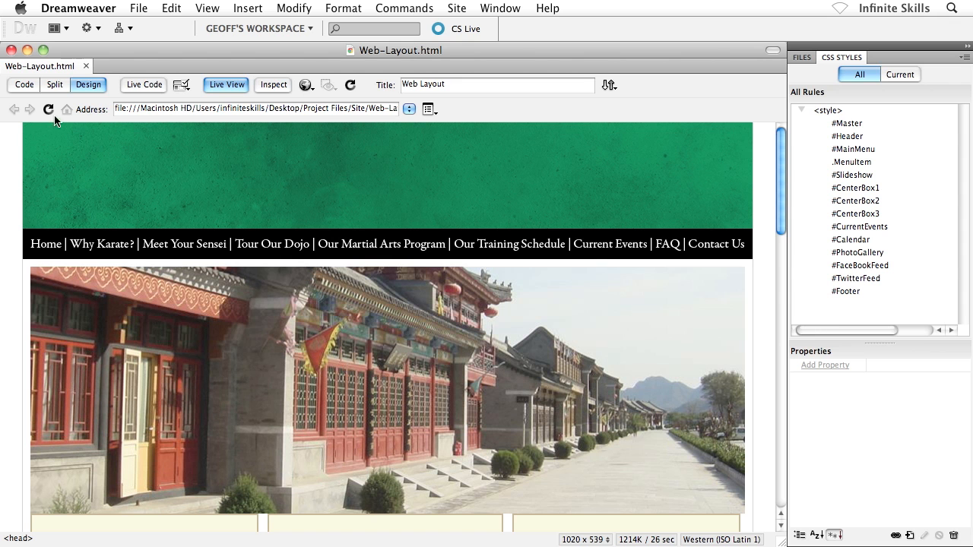
click(23, 85)
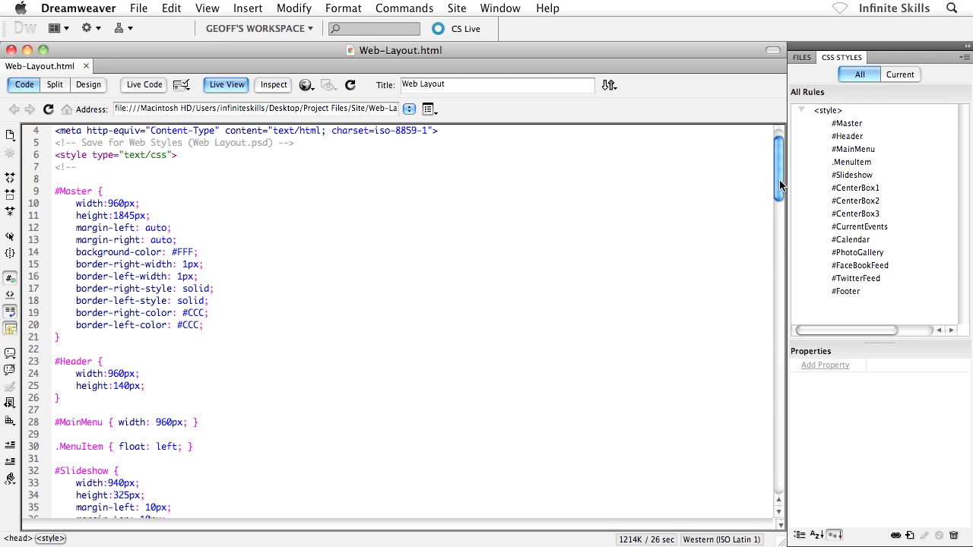
Select the body tag with its inline background-color and margin styles in the code
scroll(down, 3)
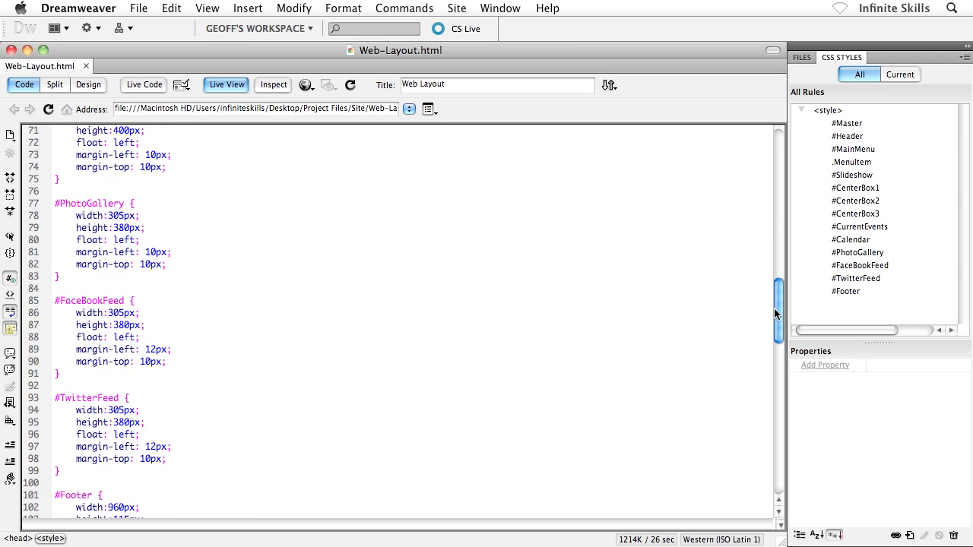
scroll(down, 3)
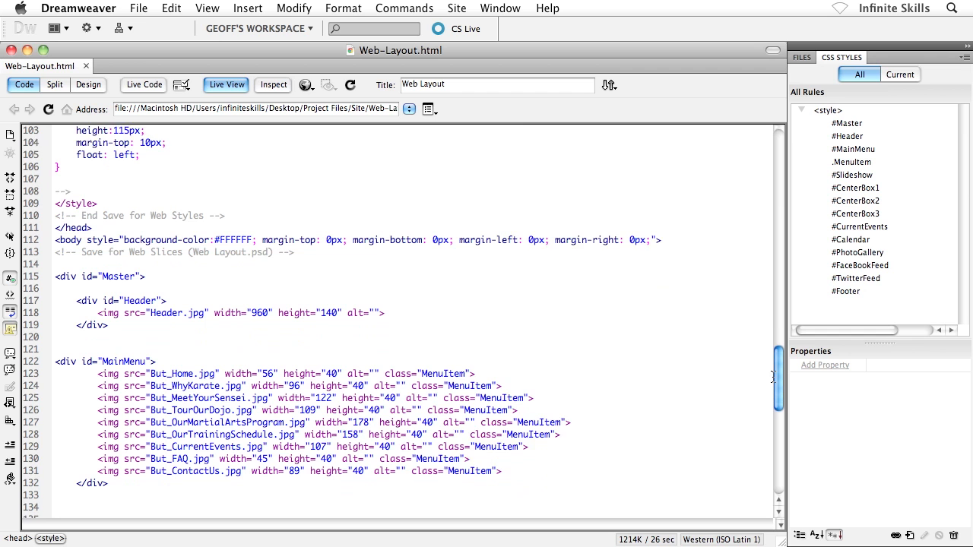
scroll(up, 3)
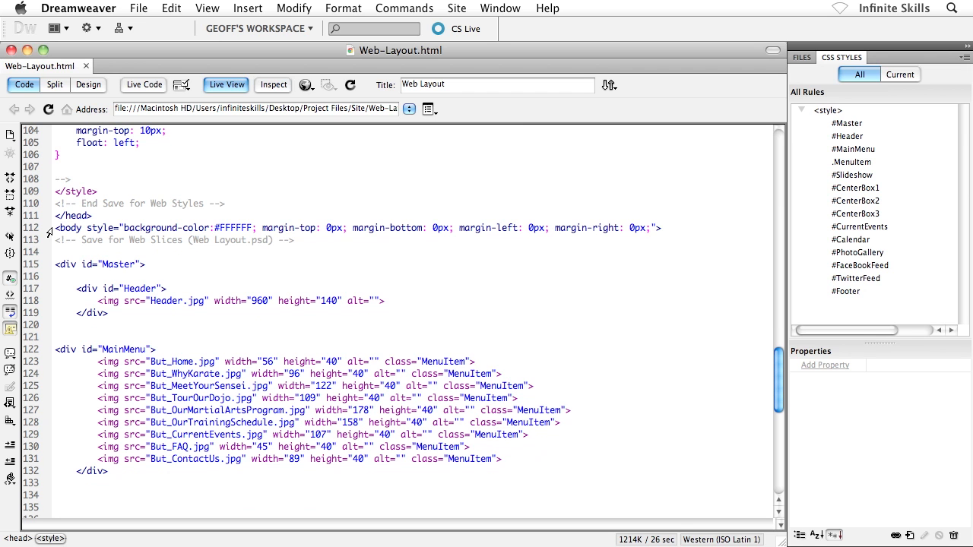
click(69, 228)
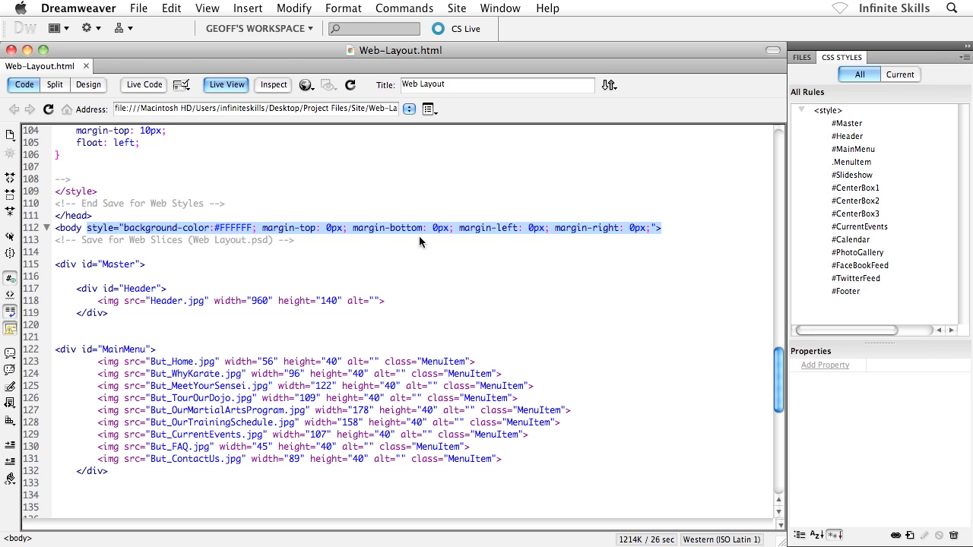
mouse_move(301, 237)
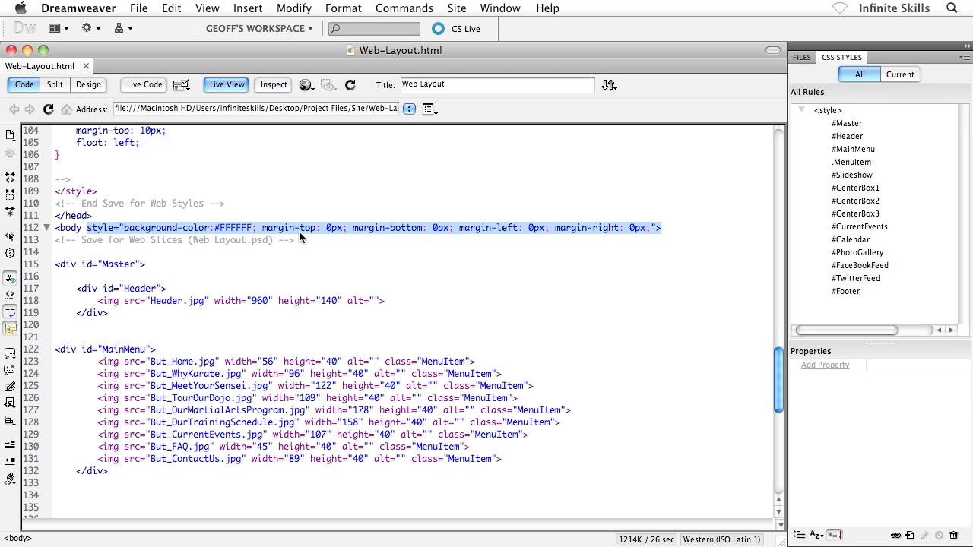
mouse_move(605, 231)
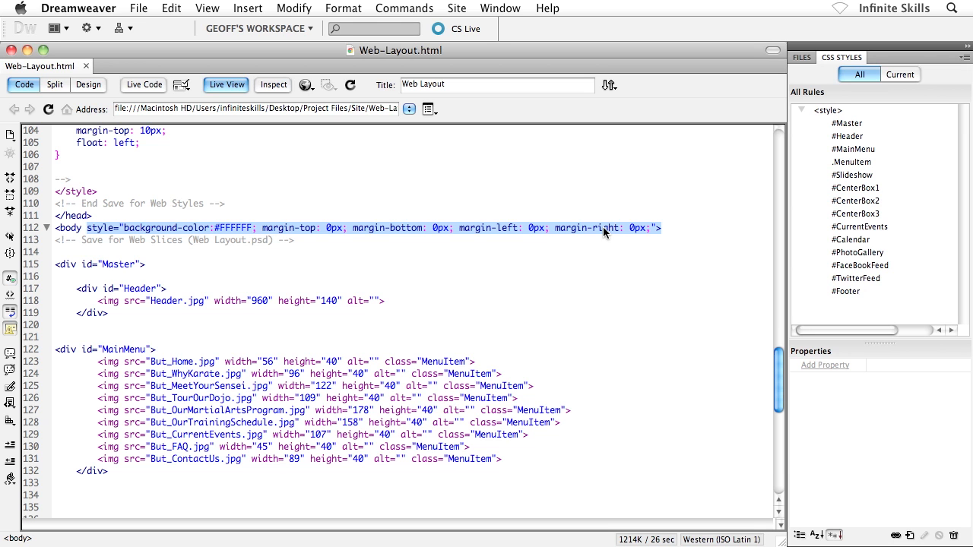
mouse_move(282, 249)
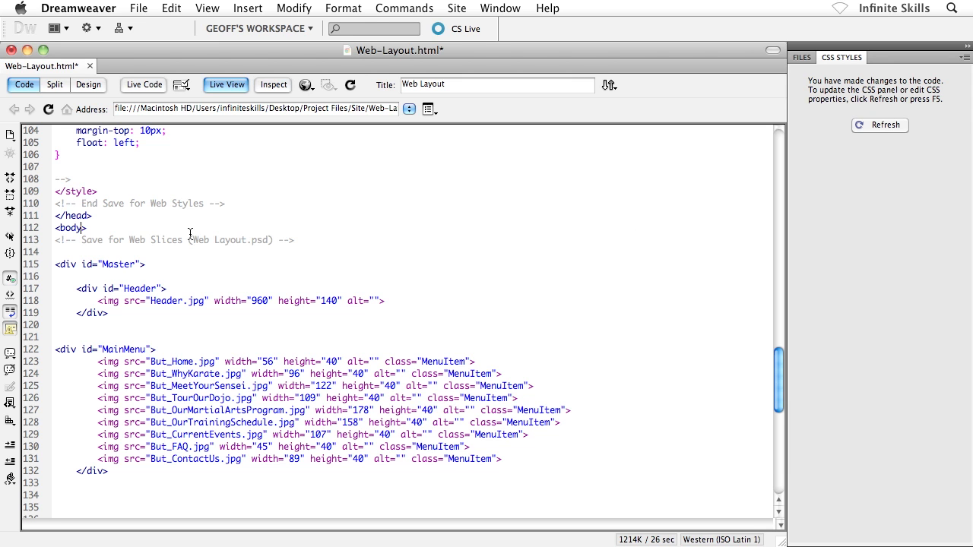
mouse_move(90, 231)
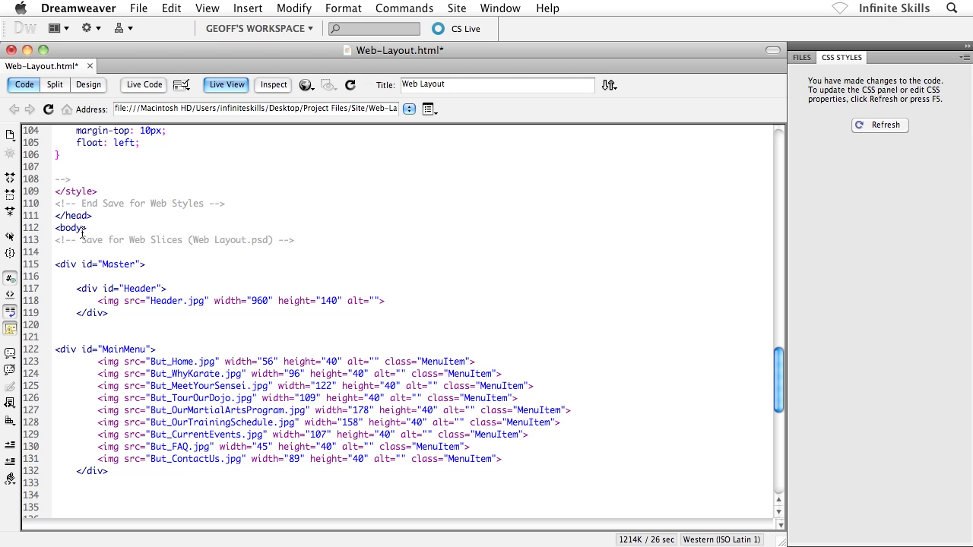
mouse_move(119, 109)
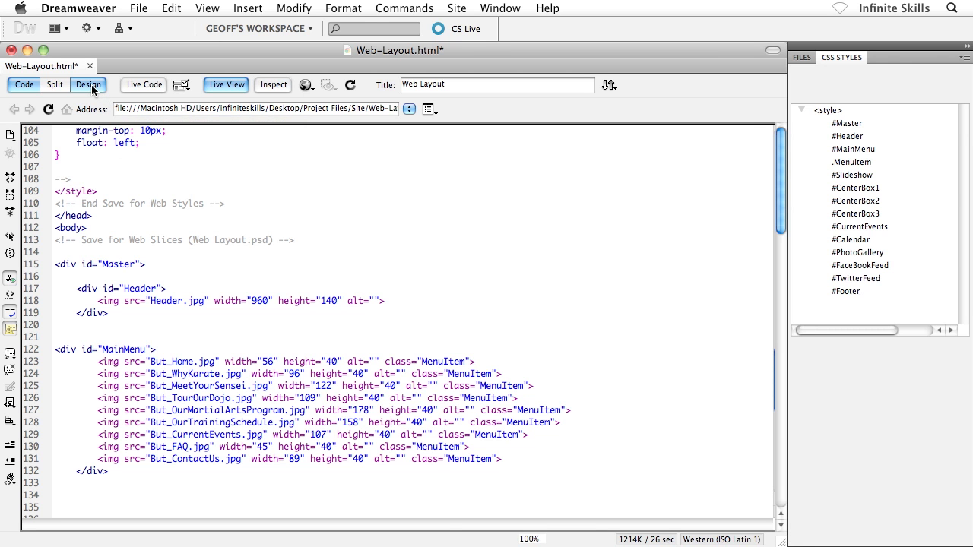
Switch back to the visual Design view of the page
click(88, 85)
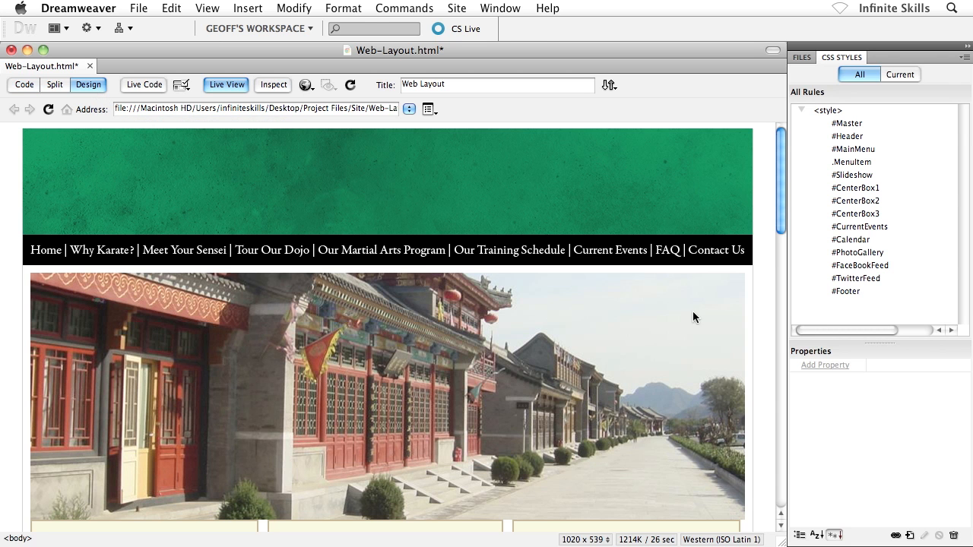
mouse_move(690, 292)
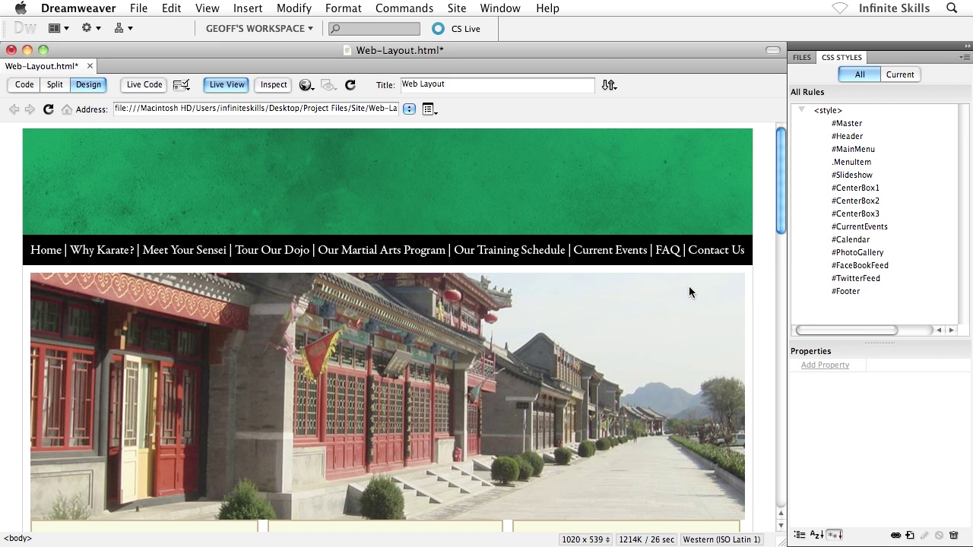
mouse_move(899, 457)
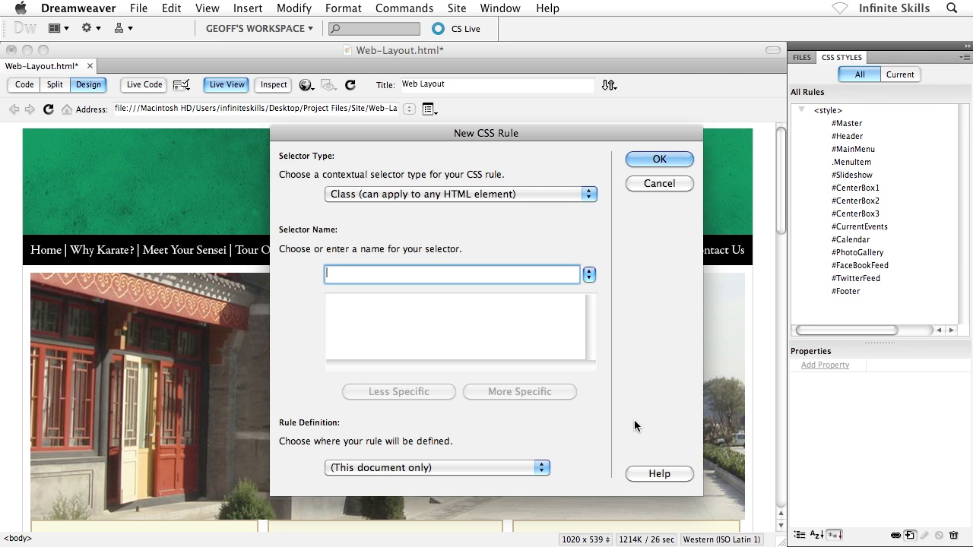
mouse_move(422, 266)
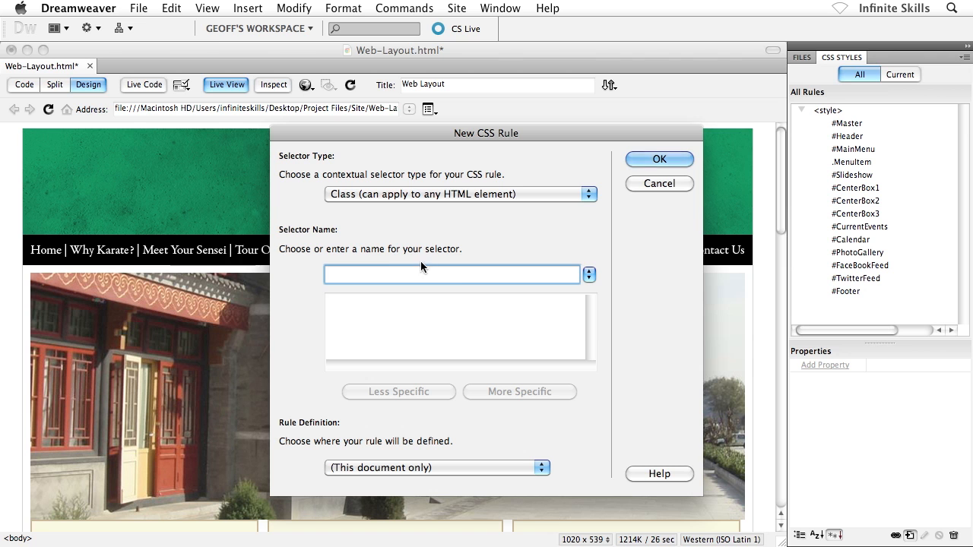
mouse_move(359, 219)
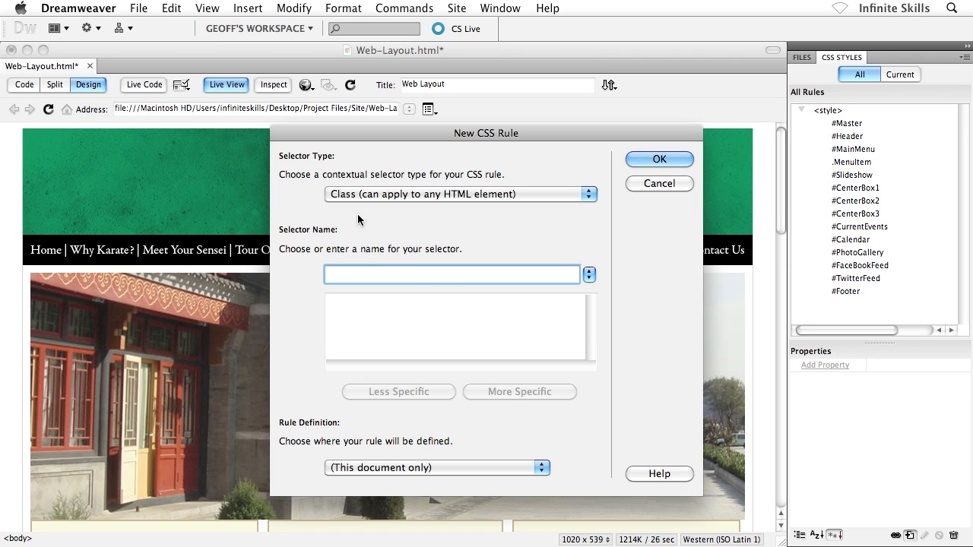
mouse_move(323, 175)
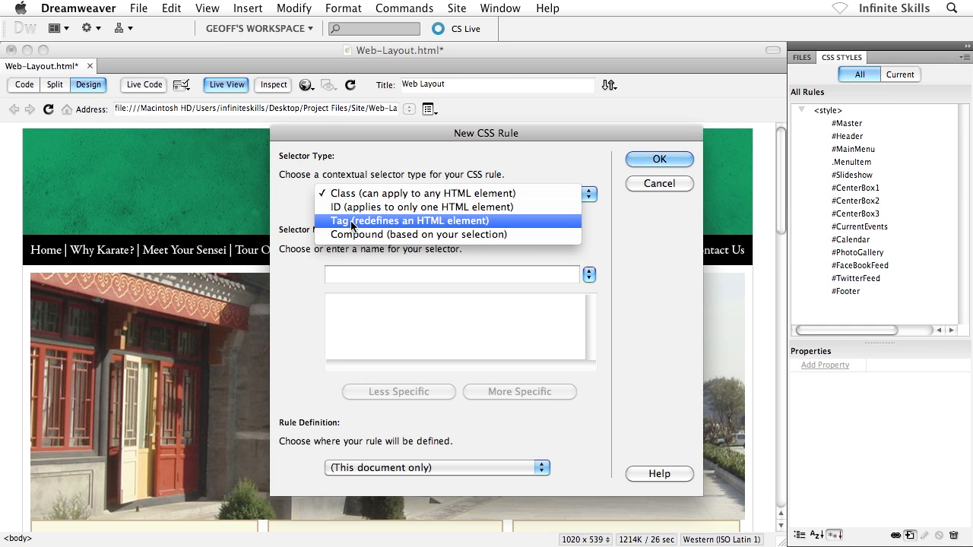
mouse_move(373, 228)
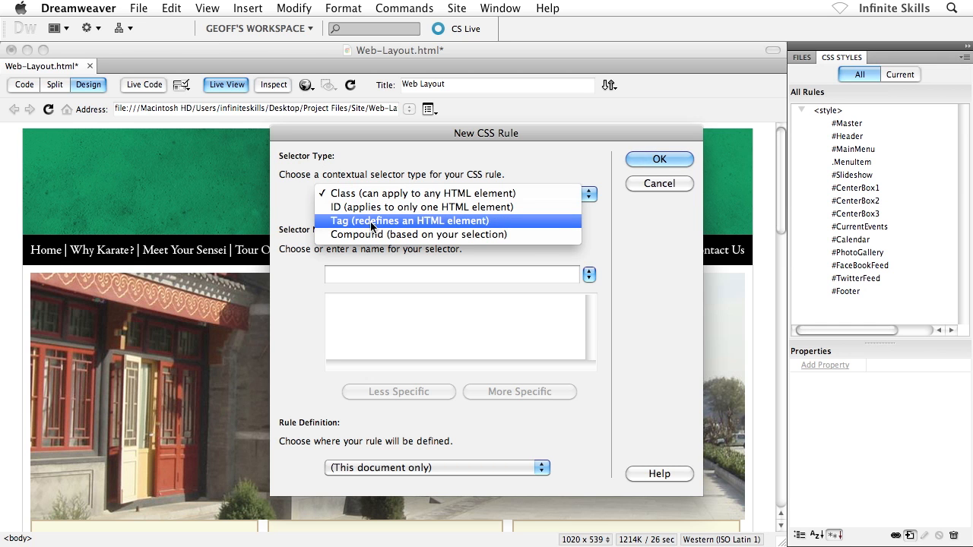
Create a new Tag-type CSS rule for body in this document
click(409, 220)
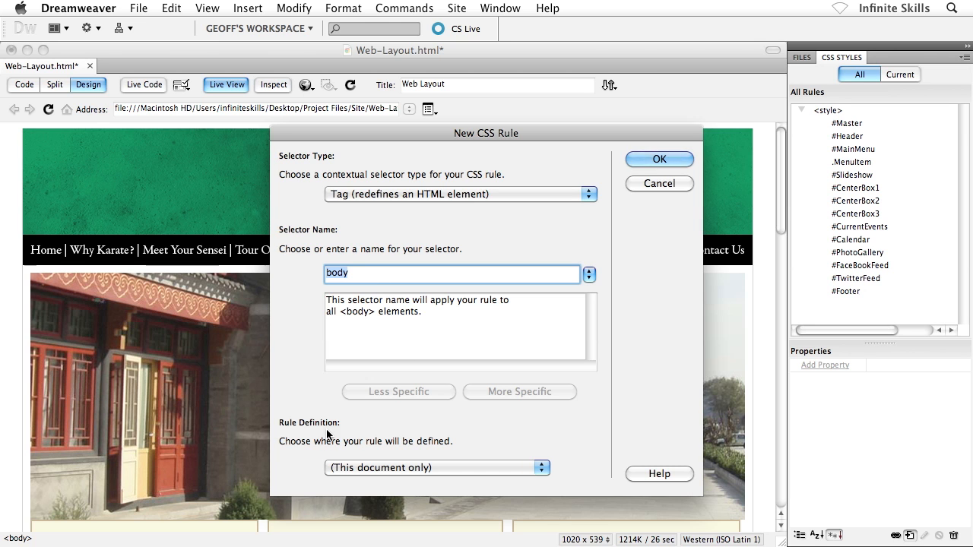
mouse_move(332, 462)
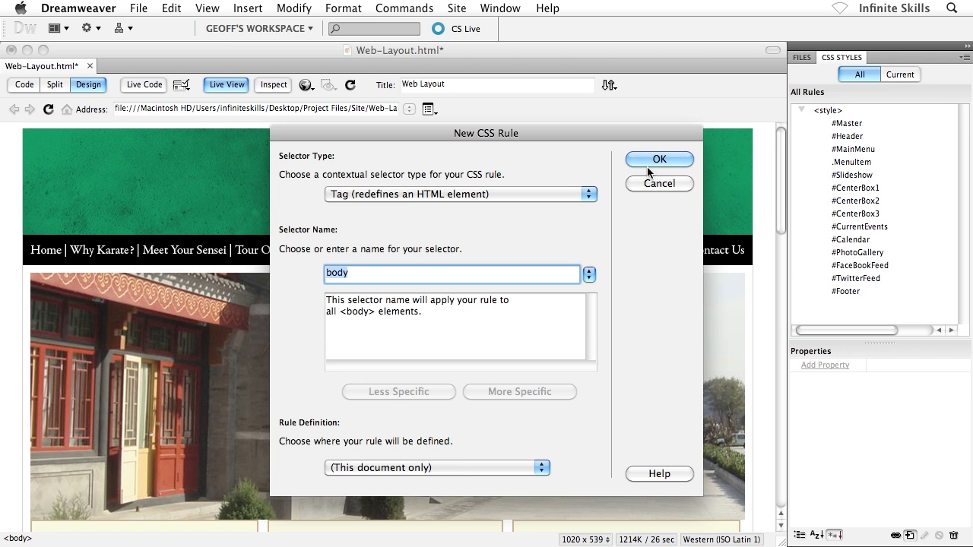
click(658, 159)
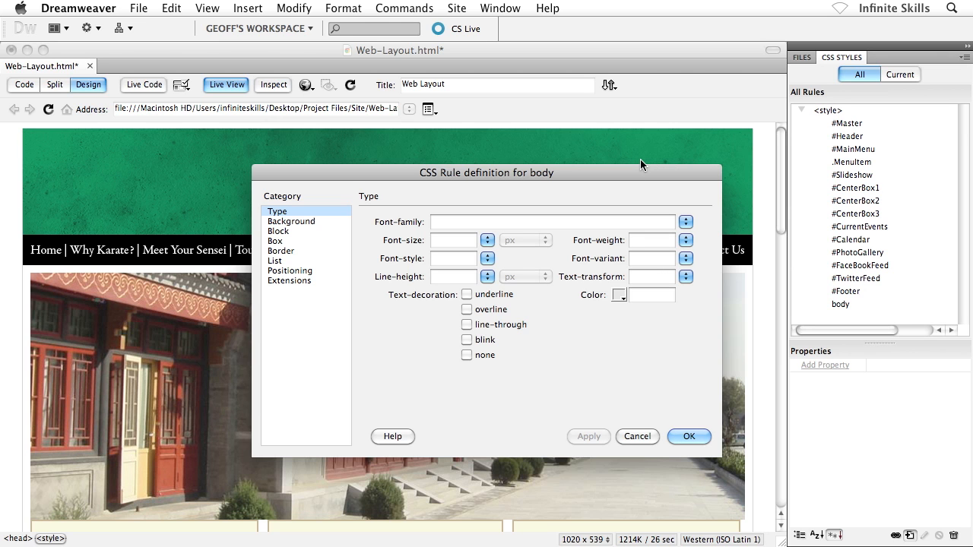
mouse_move(623, 173)
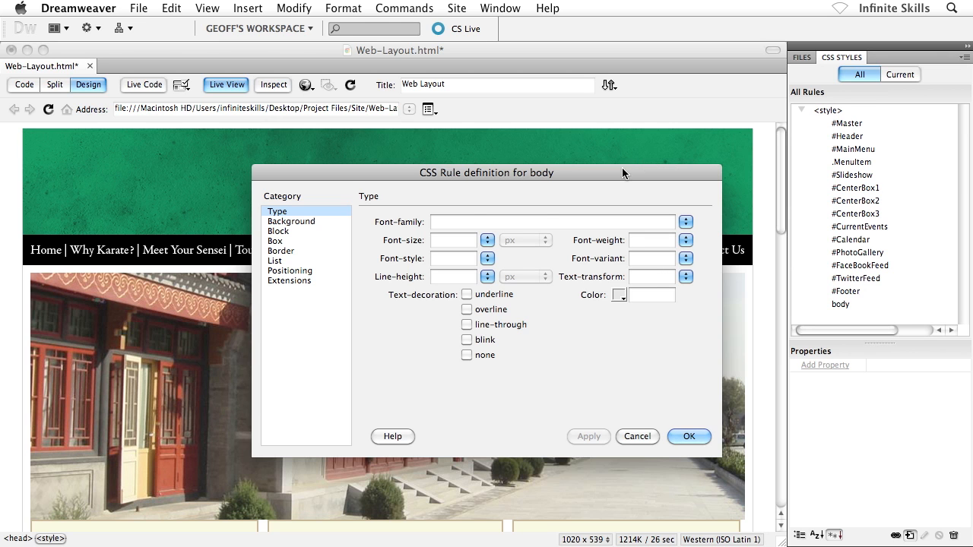
mouse_move(295, 246)
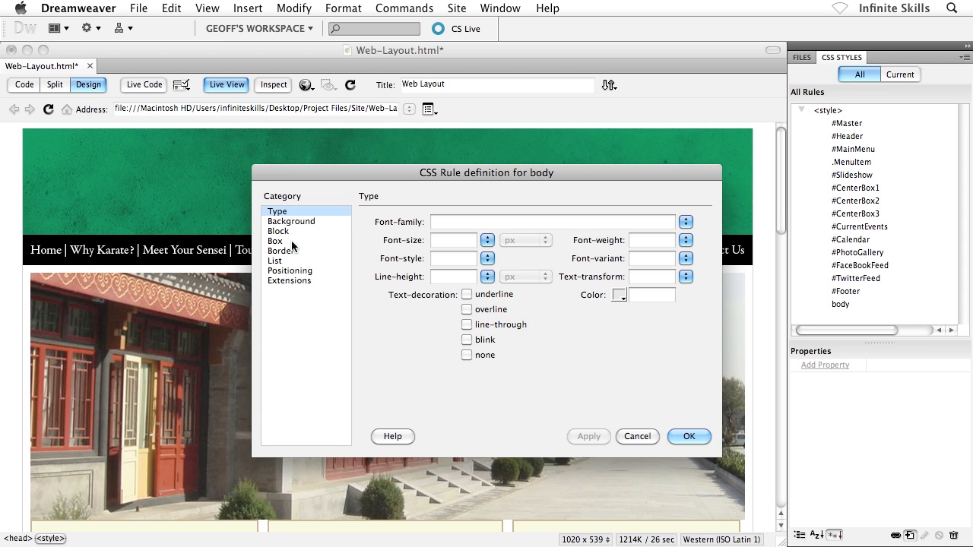
Set the body rule's margin to 0 px on all sides in the Box category
click(275, 240)
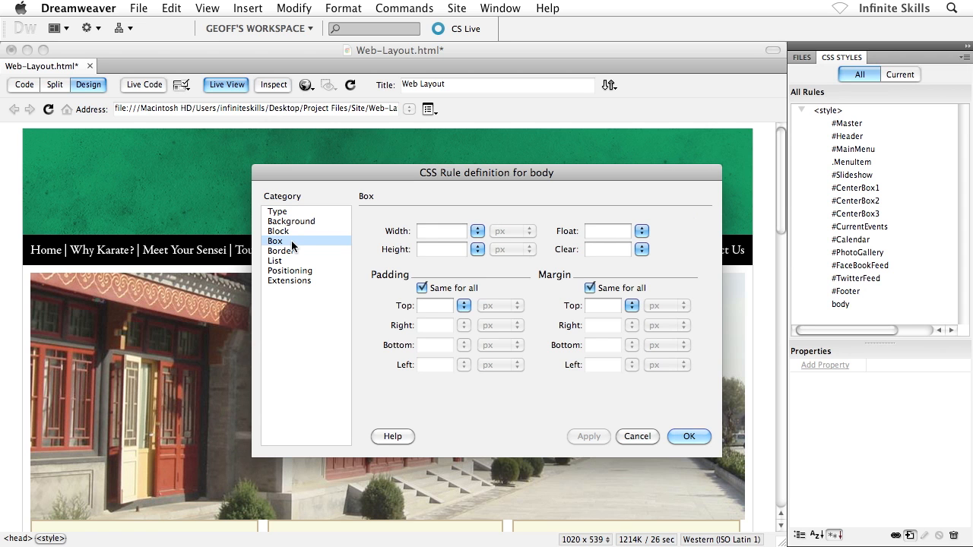
mouse_move(589, 301)
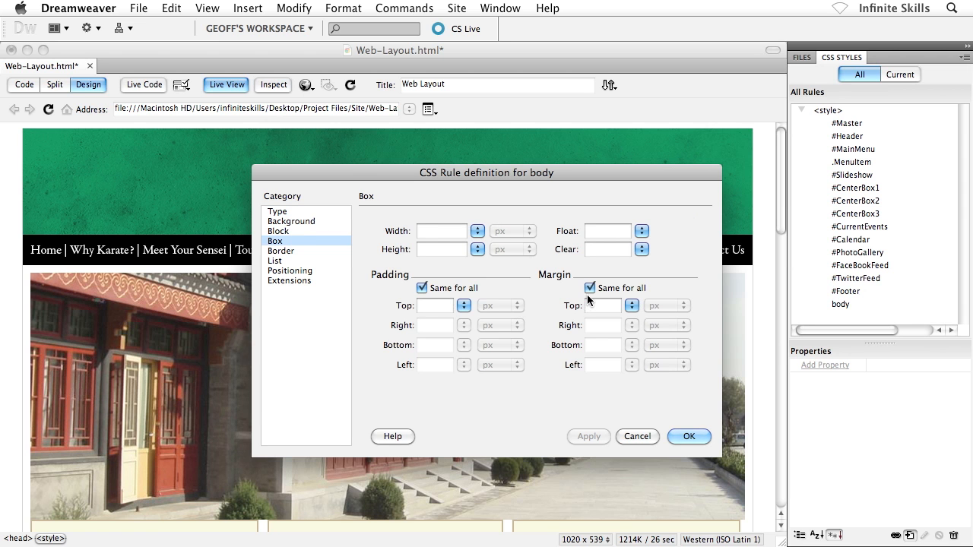
click(602, 304)
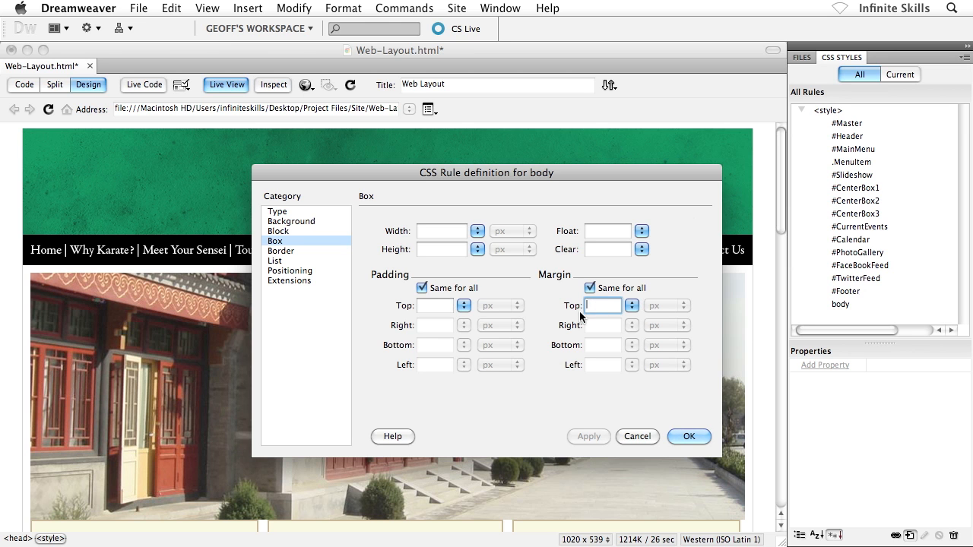
text(0)
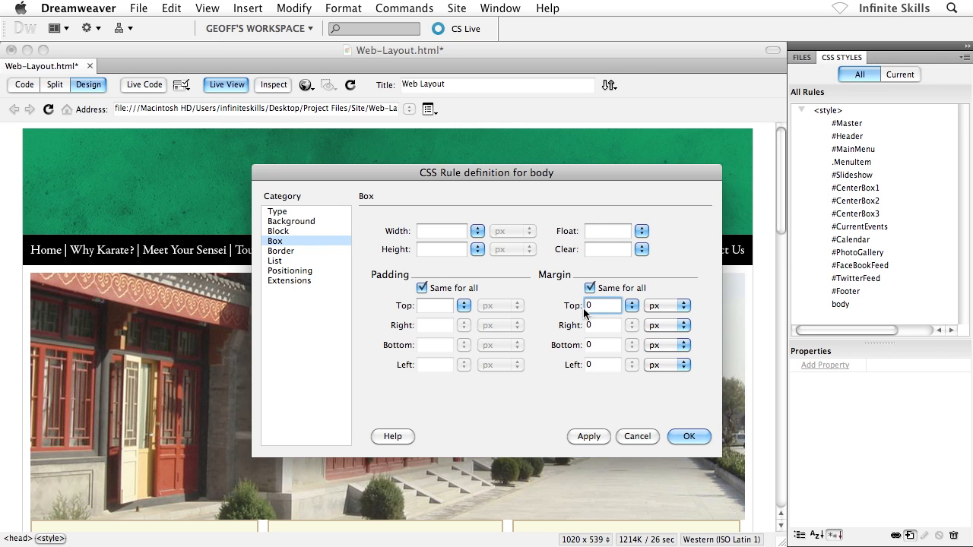
mouse_move(357, 228)
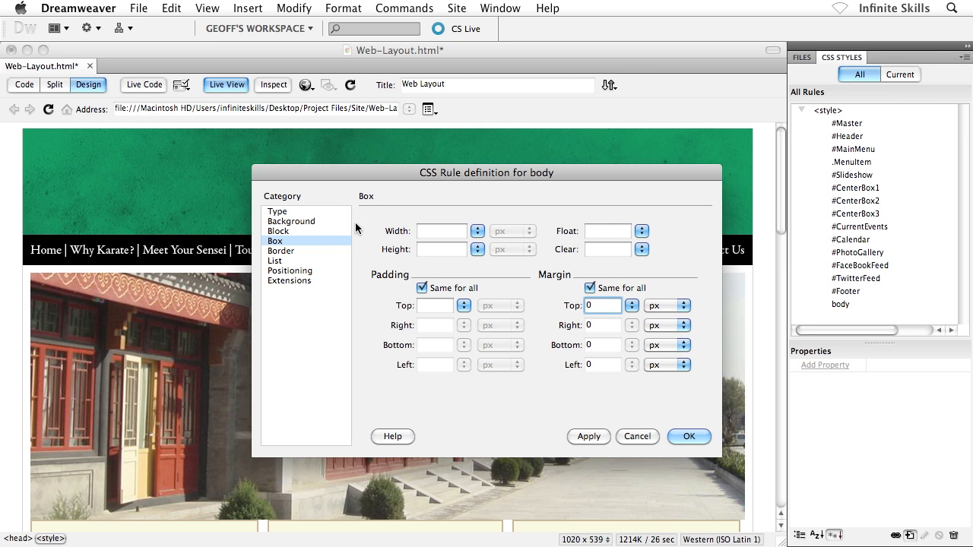
click(292, 222)
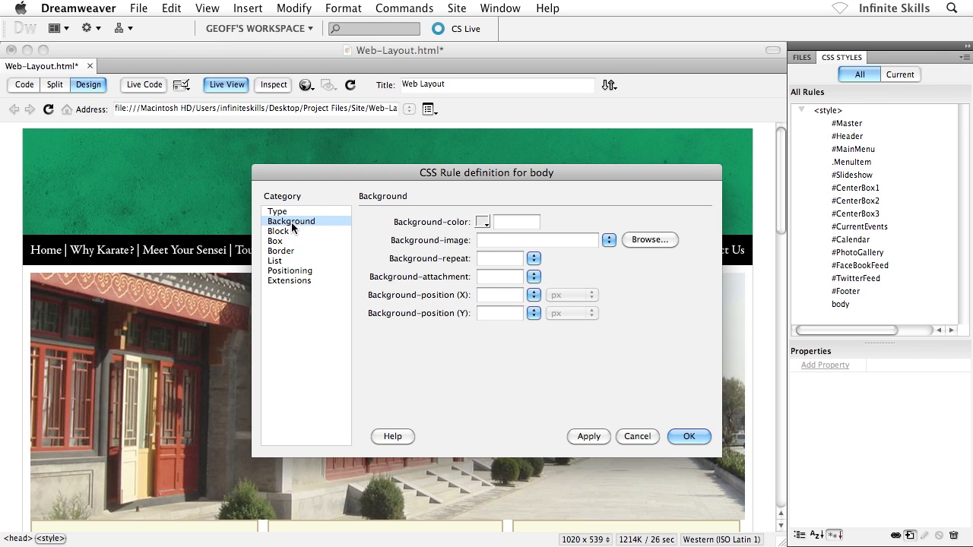
Give the body rule a #ececec background colour and finish the rule
click(516, 222)
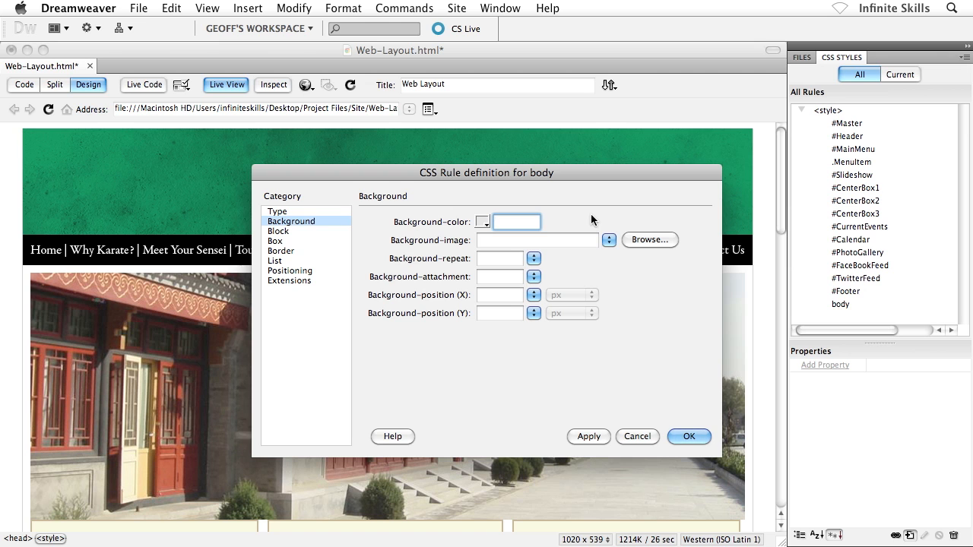
text(#)
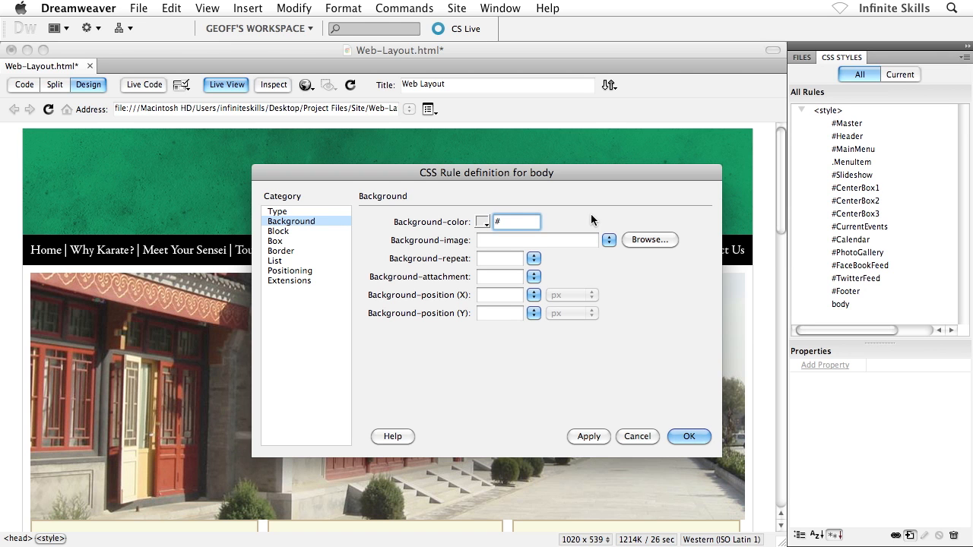
text(ed)
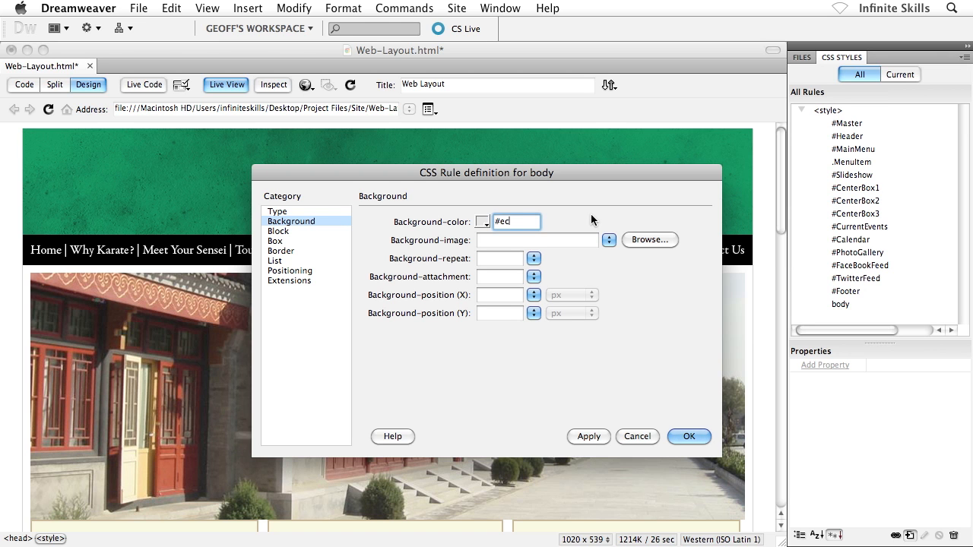
text(ecece)
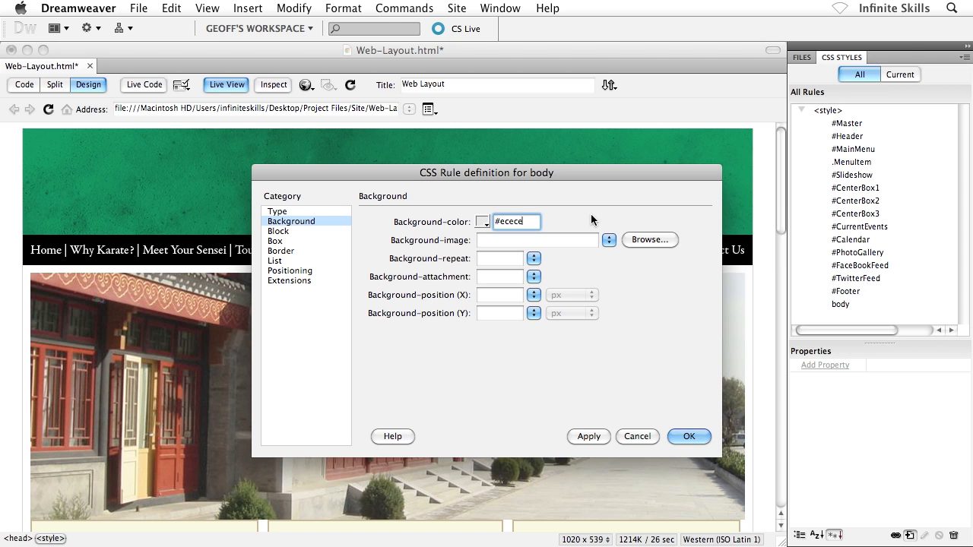
text(c)
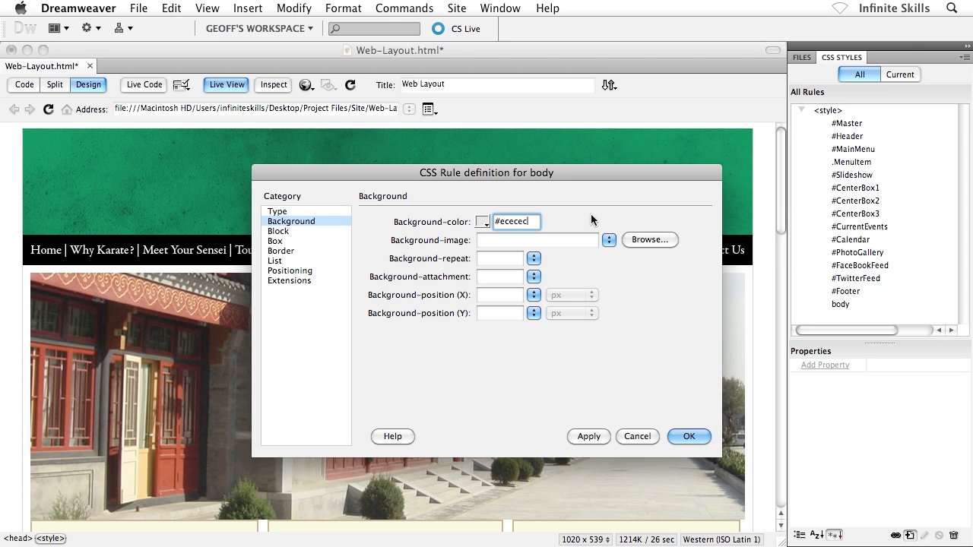
click(687, 436)
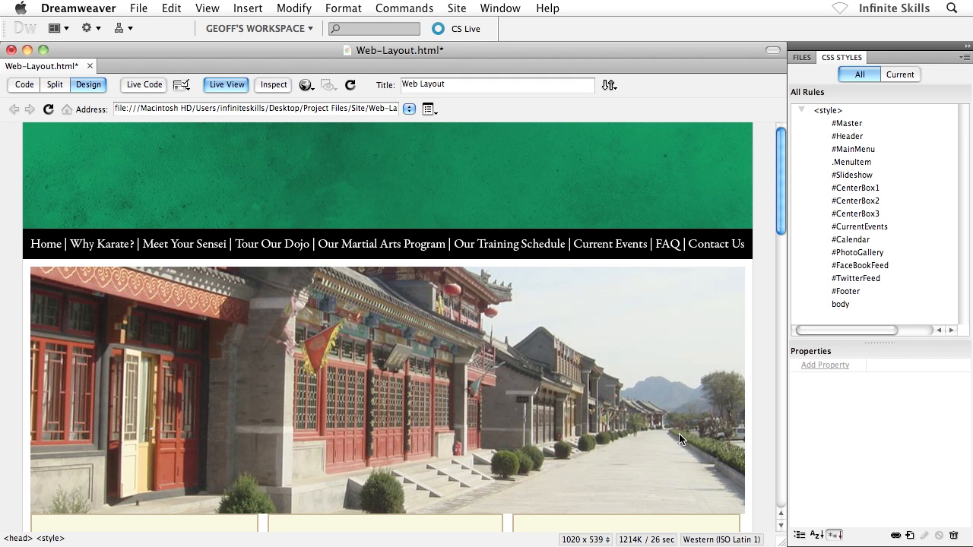
mouse_move(772, 427)
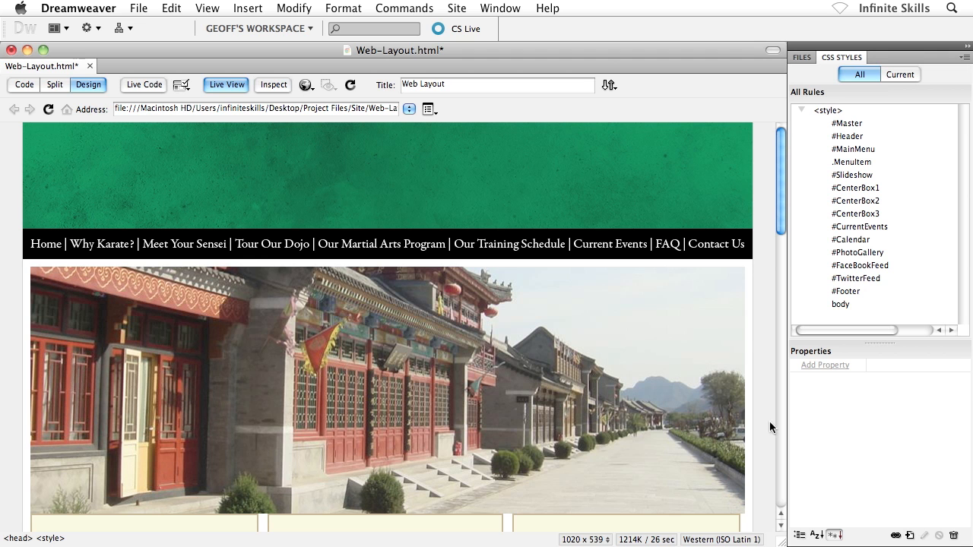
mouse_move(744, 428)
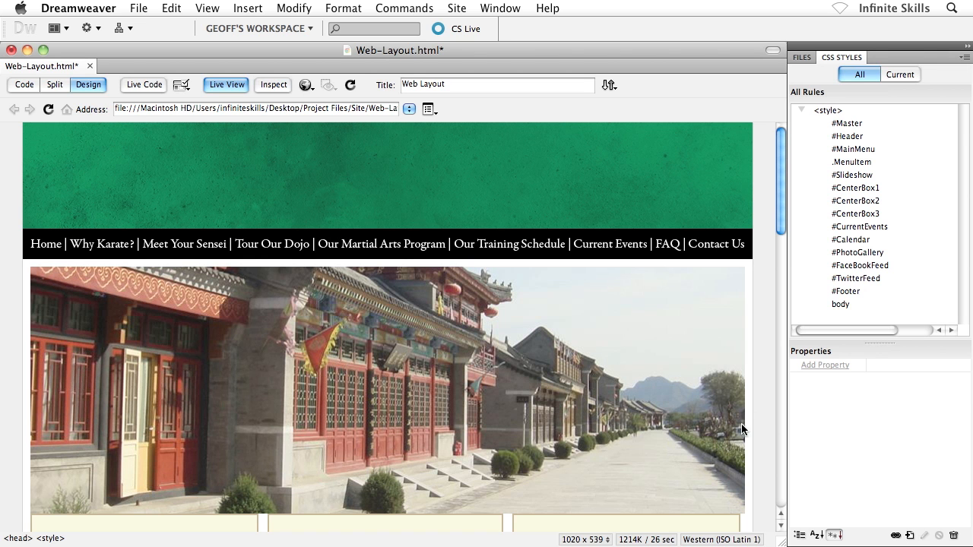
mouse_move(754, 423)
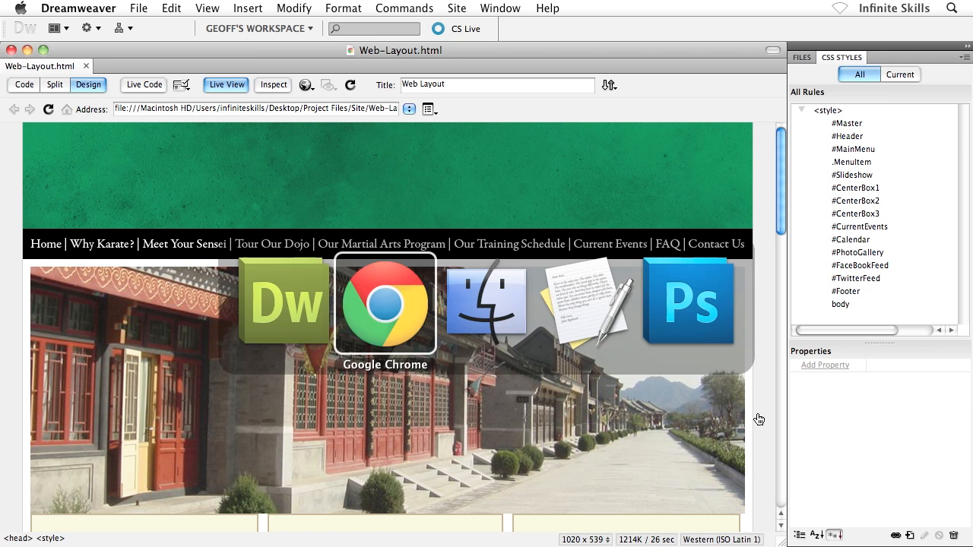
View the updated Web Layout page in Chrome with its gray background and no top gap
click(385, 304)
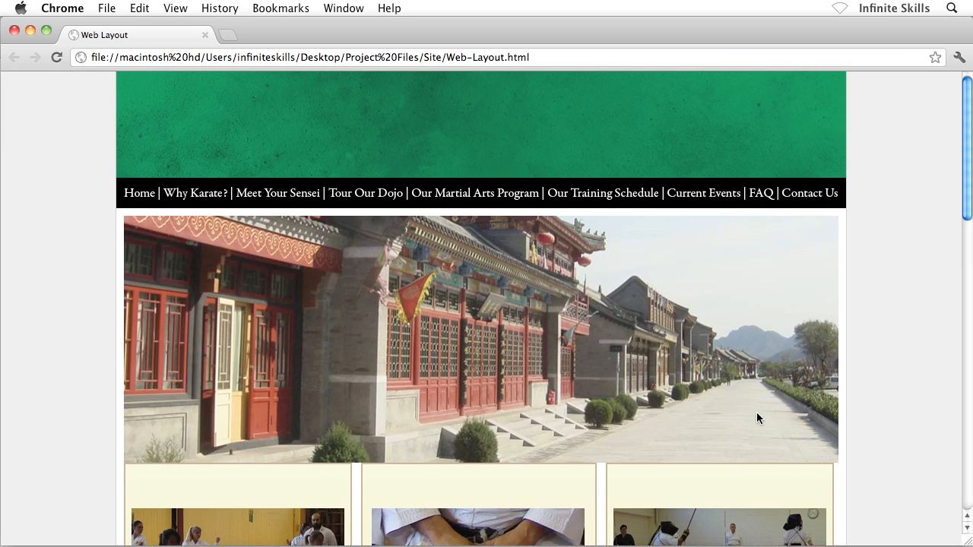
mouse_move(884, 299)
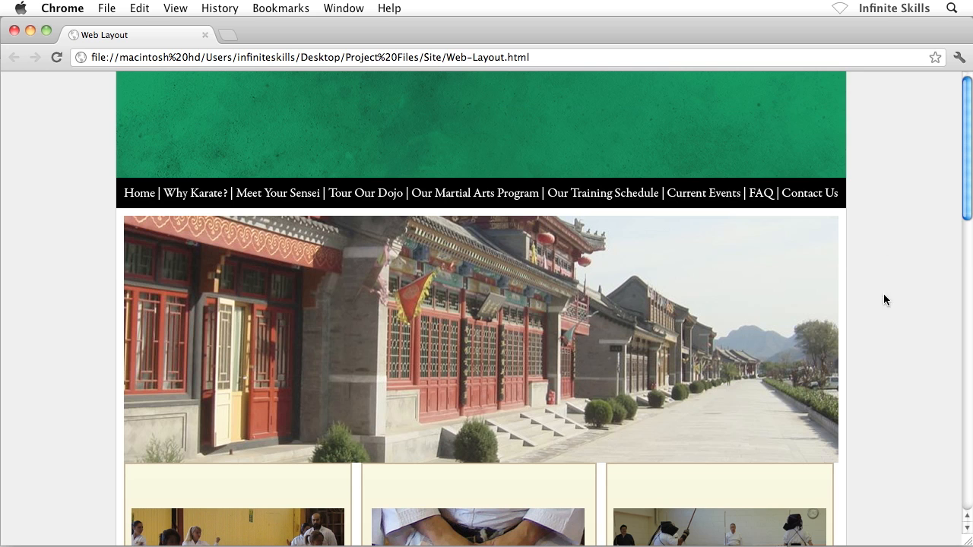
mouse_move(891, 253)
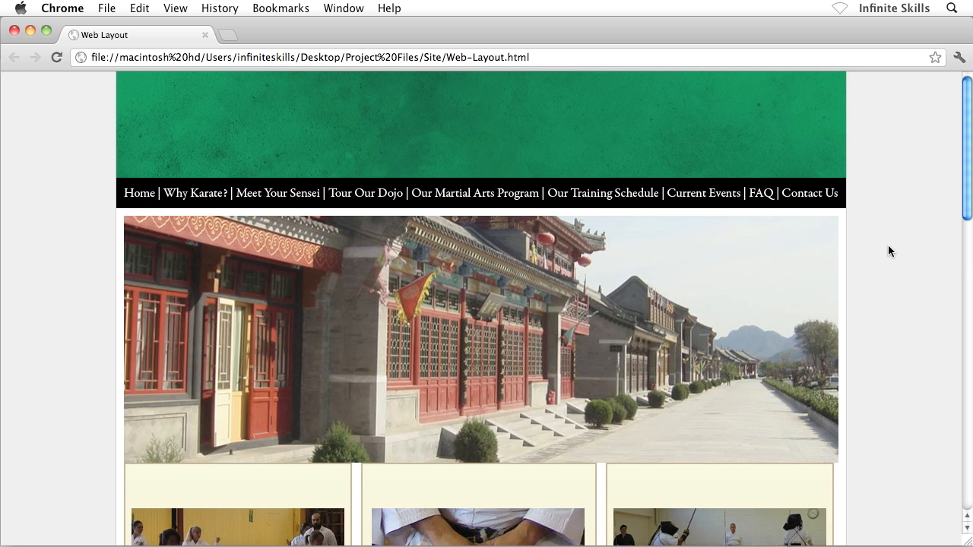
mouse_move(912, 217)
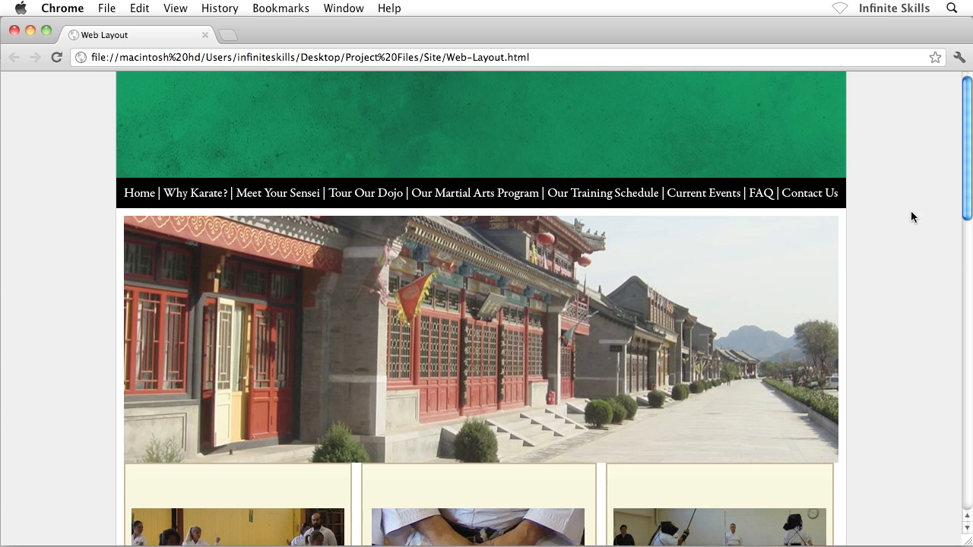
mouse_move(906, 243)
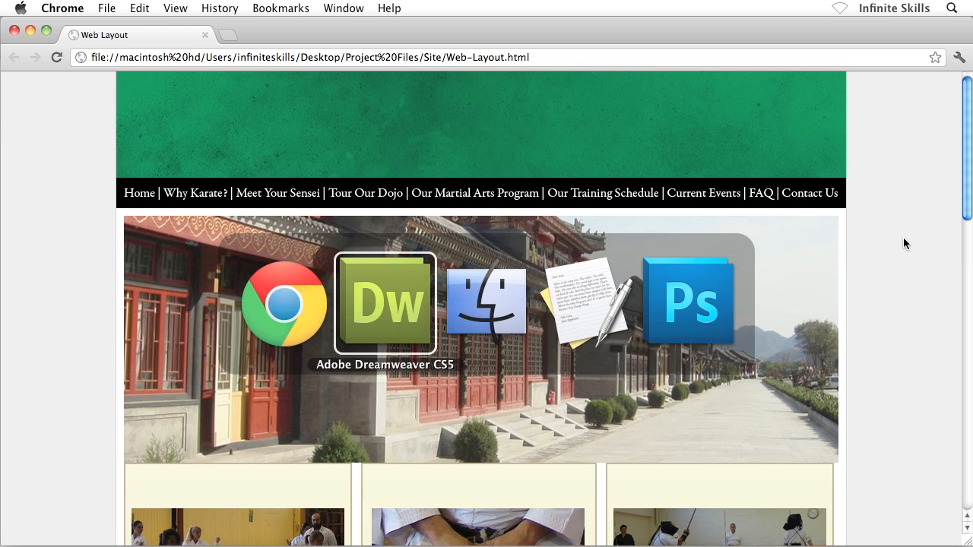
Replace the document title 'Web Layout' with 'Ord Karate' in the toolbar Title field
click(386, 303)
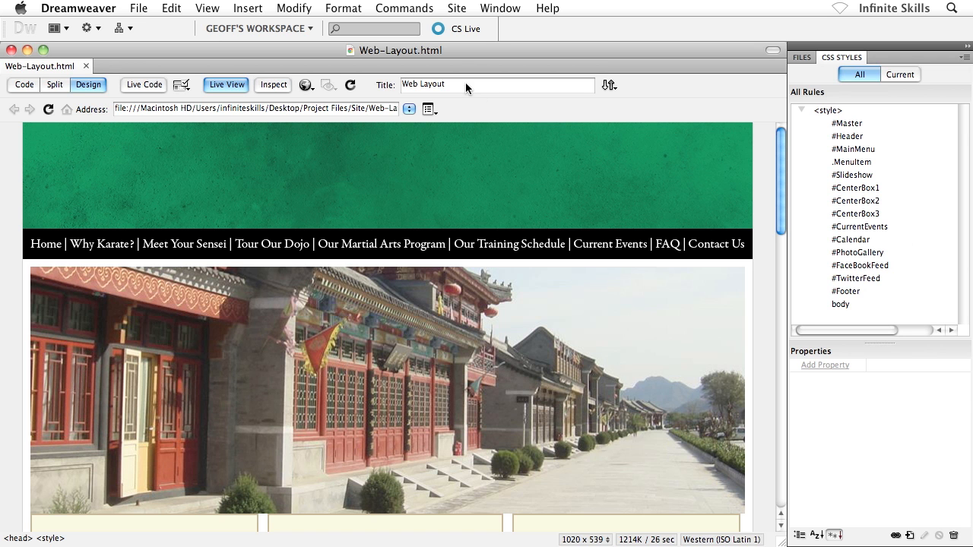
click(426, 85)
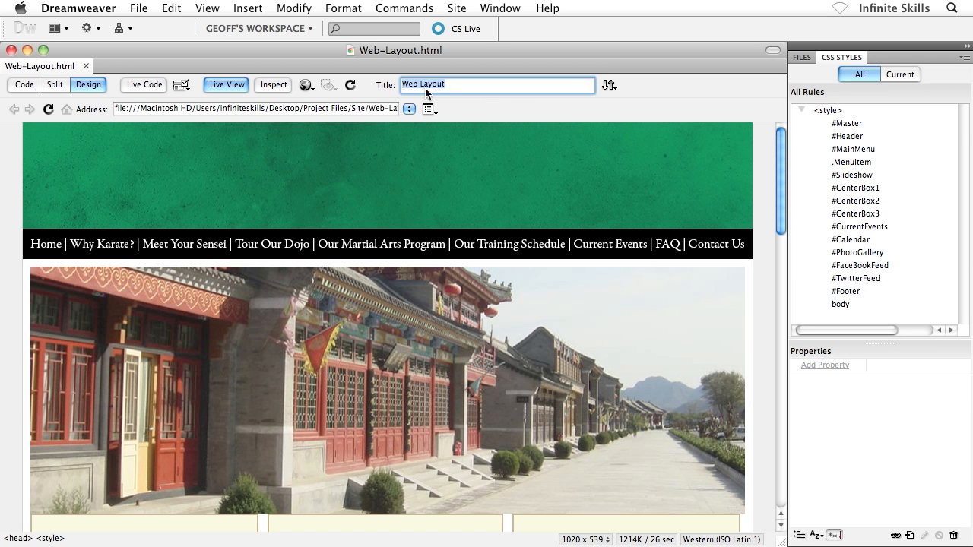
mouse_move(453, 91)
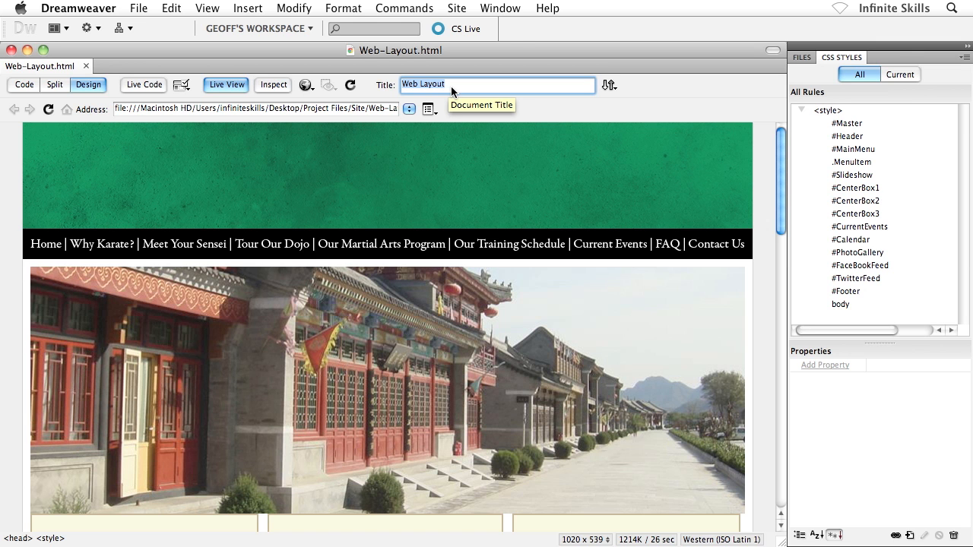
text(Ord Kal)
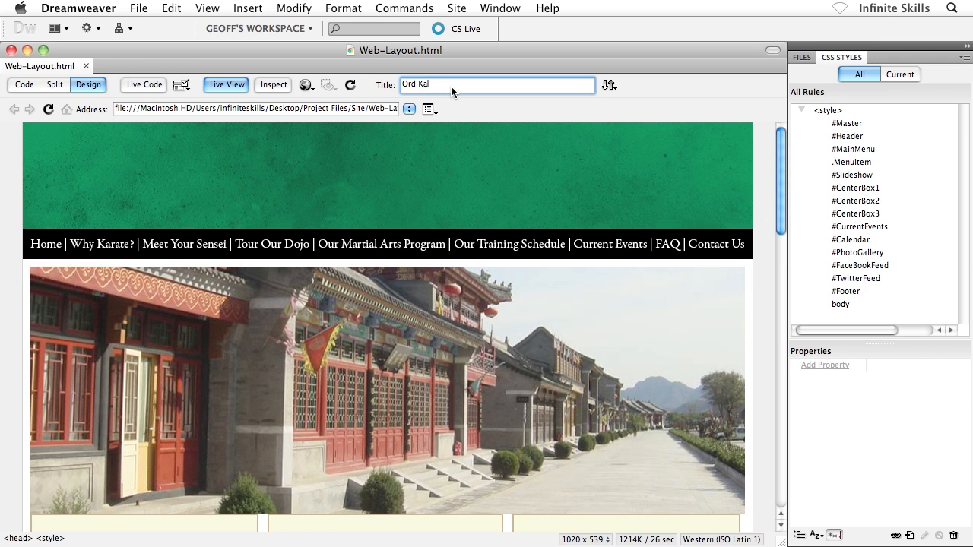
text(rate)
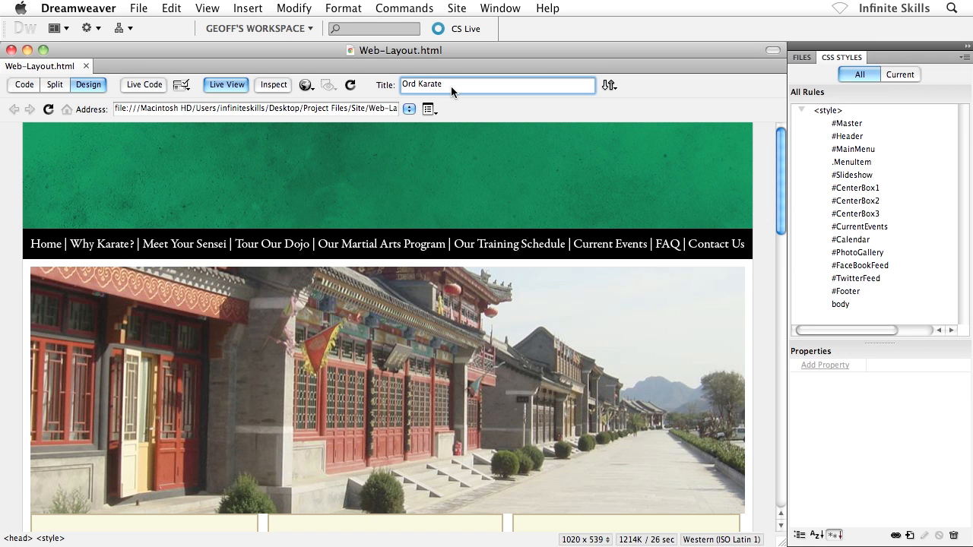